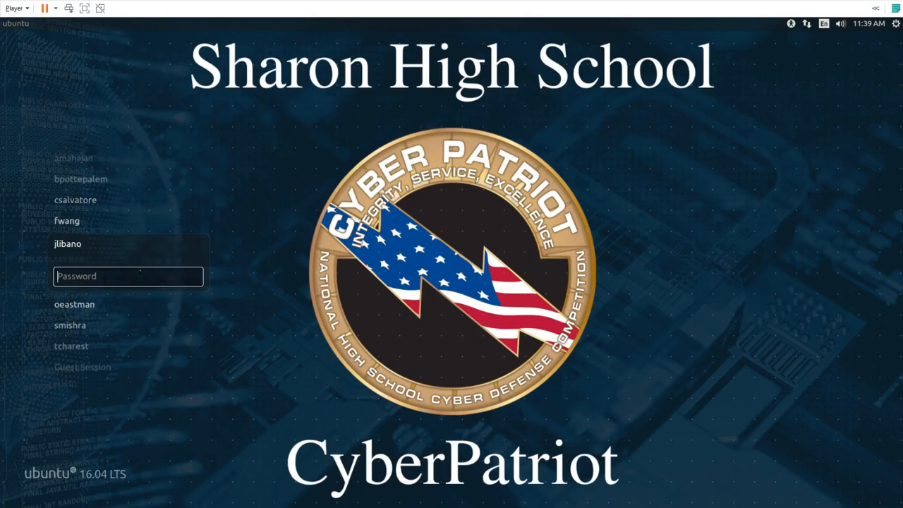
{"action": "type", "text": "••"}
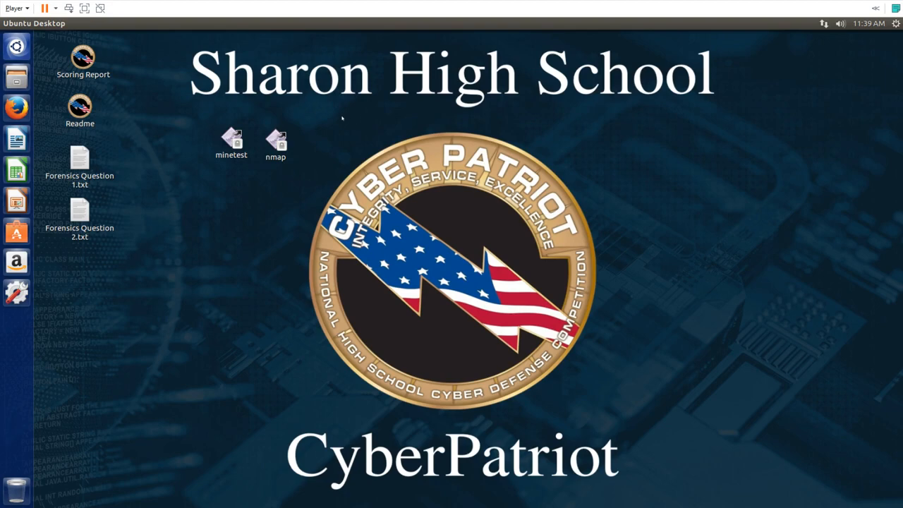
Open the desktop Readme, highlight the gaming-applications rule, and scroll to the authorized user lists
{"action": "left_click", "coordinate": [80, 107]}
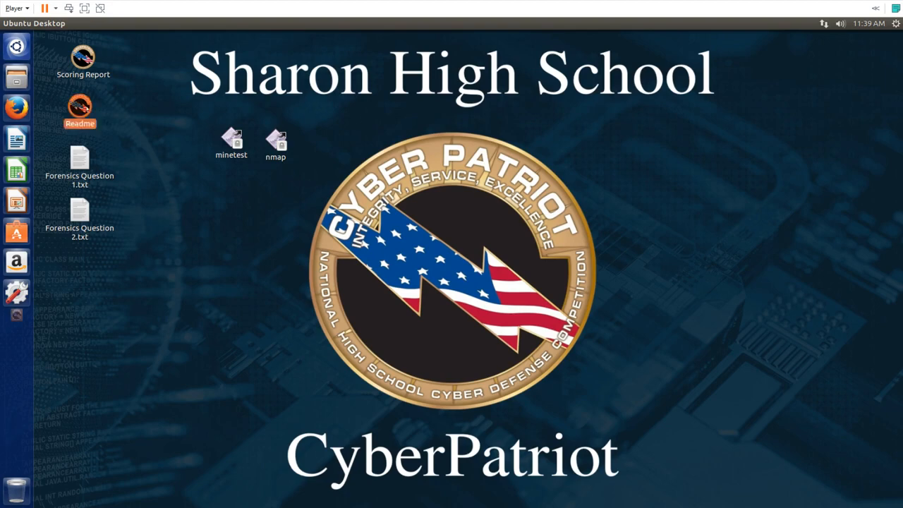
{"action": "double_click", "coordinate": [80, 109]}
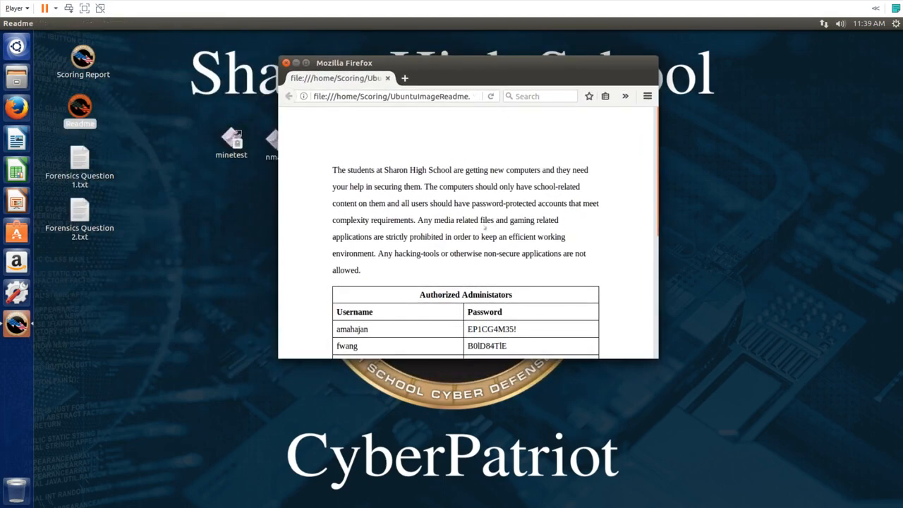
{"action": "left_click_drag", "start_coordinate": [439, 219], "coordinate": [495, 219]}
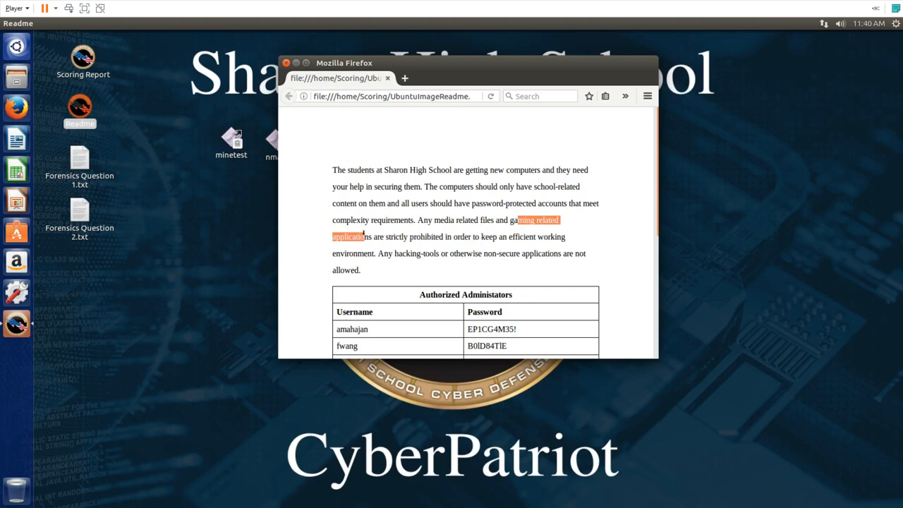
{"action": "mouse_move", "coordinate": [408, 252]}
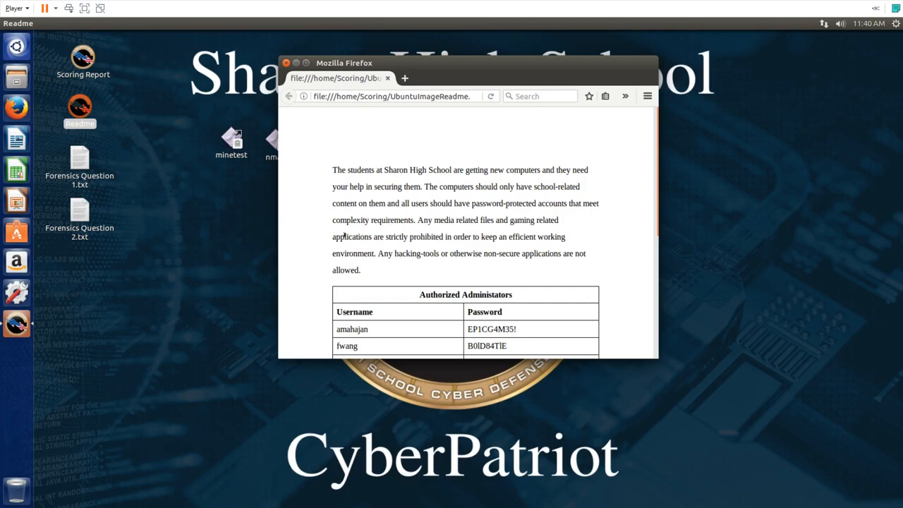
{"action": "scroll", "scroll_direction": "down", "scroll_amount": 3}
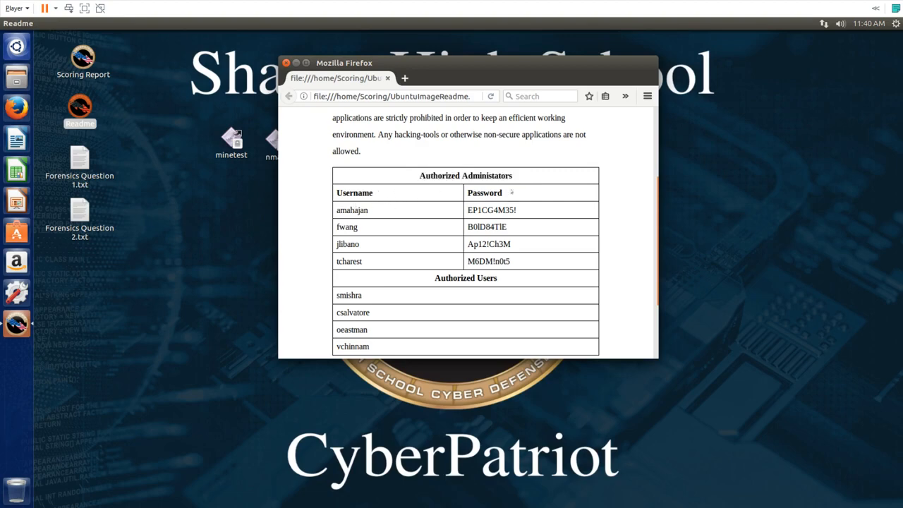
{"action": "scroll", "scroll_direction": "down", "scroll_amount": 3}
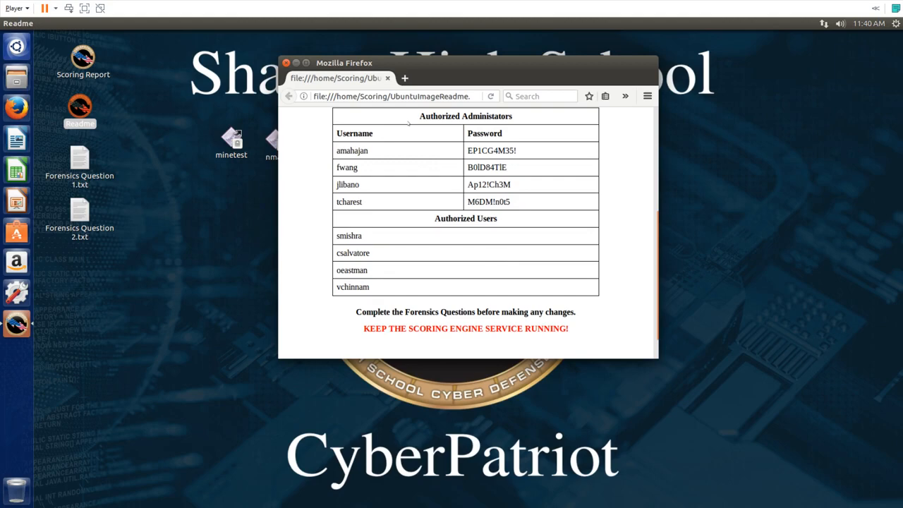
{"action": "mouse_move", "coordinate": [421, 184]}
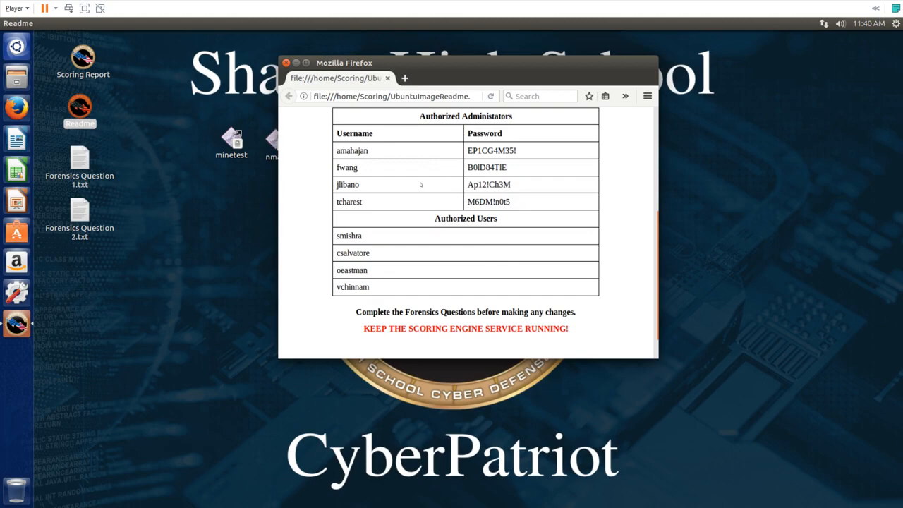
{"action": "mouse_move", "coordinate": [367, 189]}
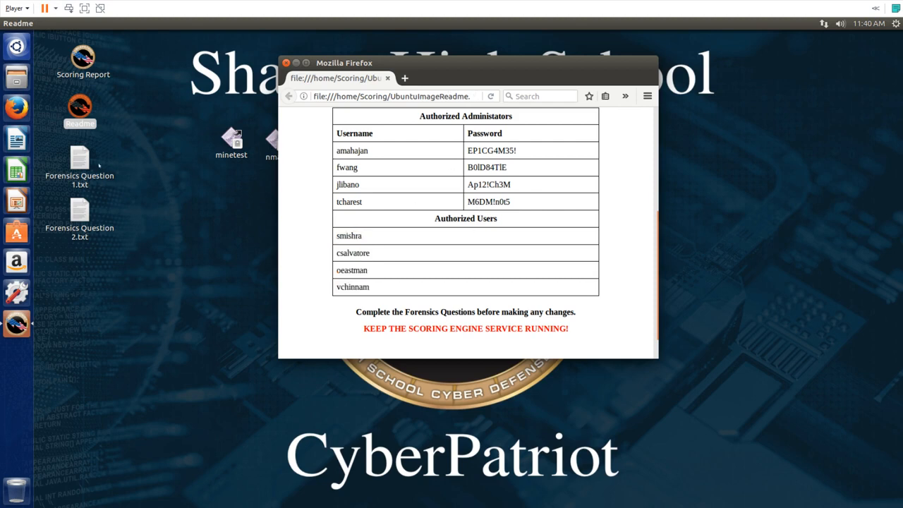
Open Forensics Question 1, find the video in Downloads and Videos, and type 'favoritegam'
{"action": "left_click", "coordinate": [79, 159]}
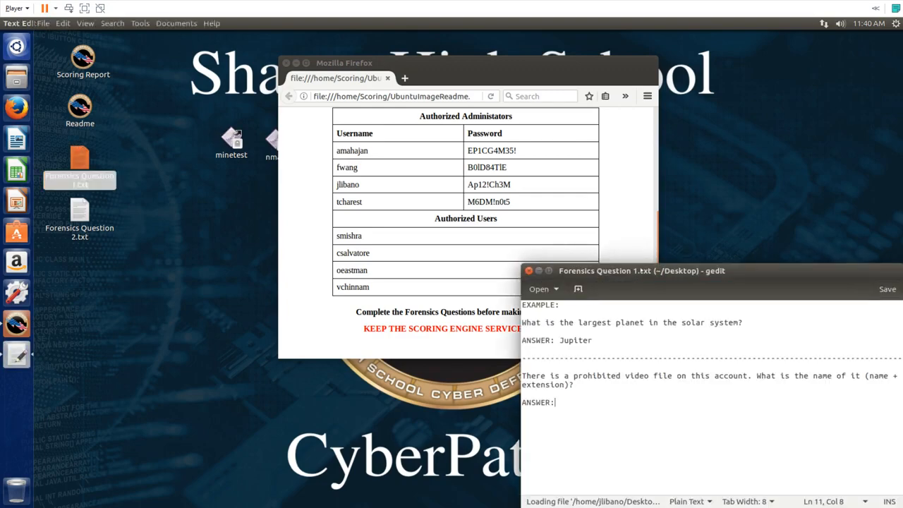
{"action": "left_click_drag", "start_coordinate": [642, 270], "coordinate": [386, 112]}
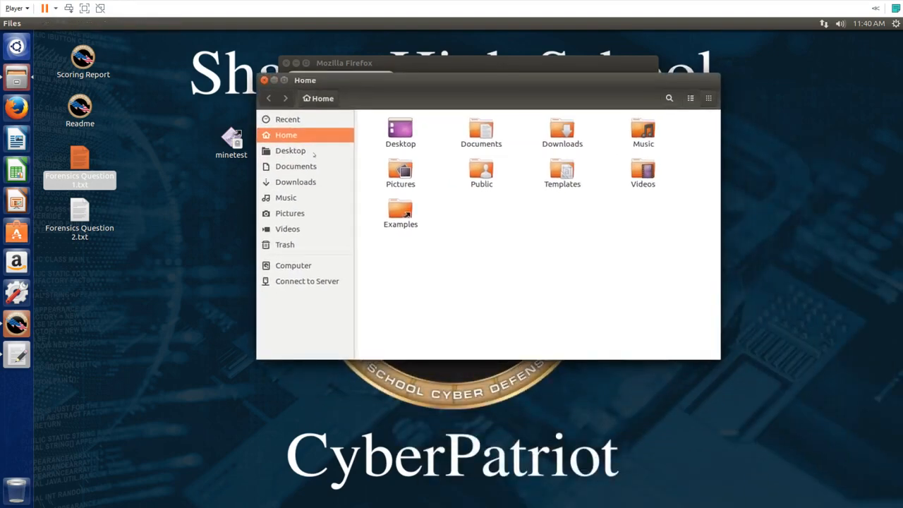
{"action": "left_click", "coordinate": [295, 181]}
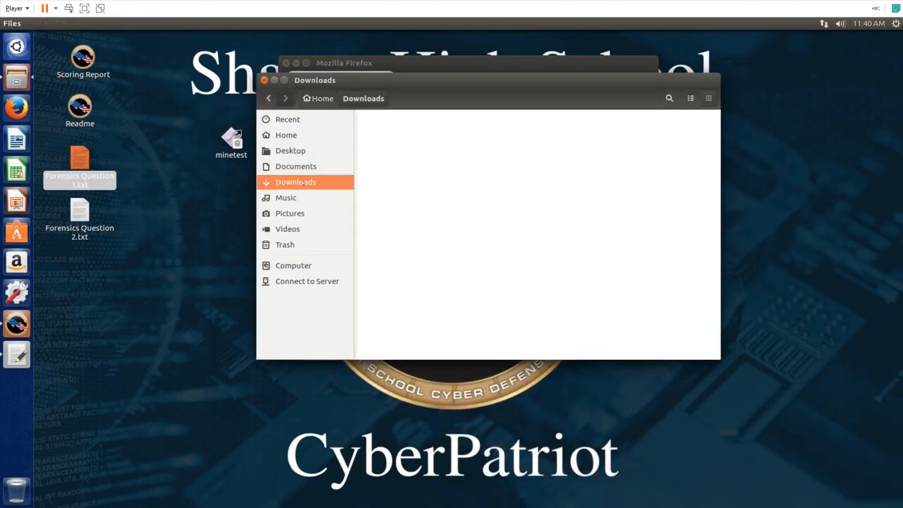
{"action": "left_click", "coordinate": [287, 229]}
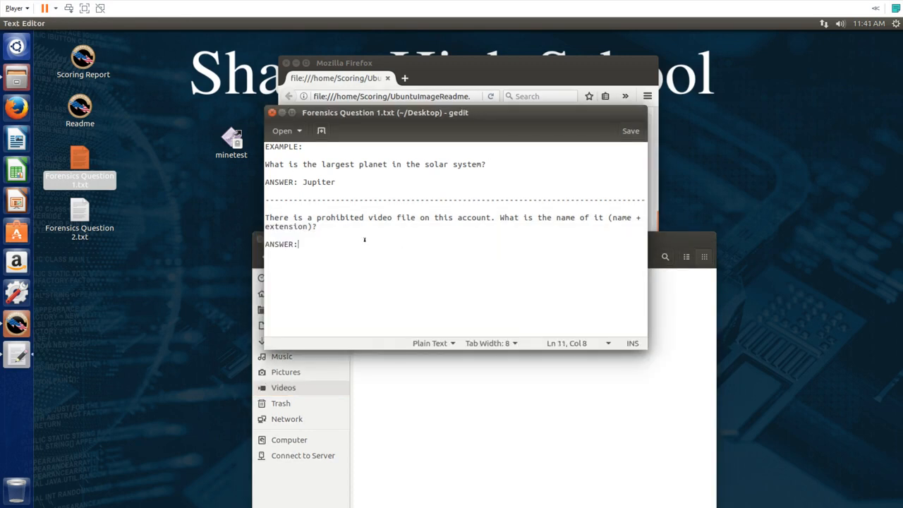
{"action": "type", "text": "favoritegam"}
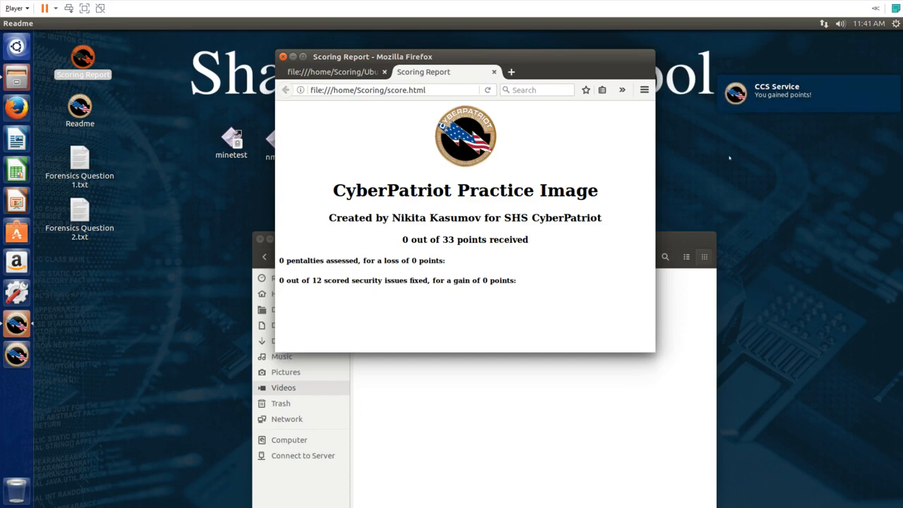
Refresh the Scoring Report and open Forensics Question 2
{"action": "left_click", "coordinate": [488, 90]}
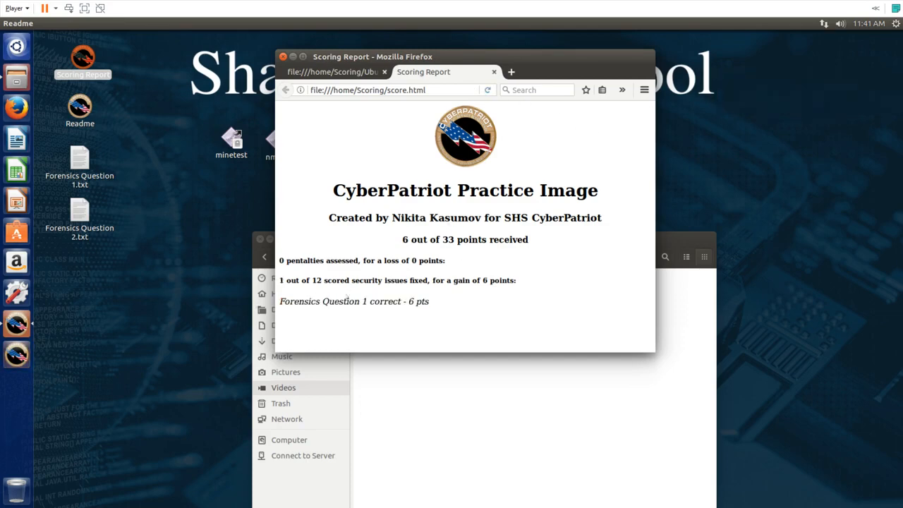
{"action": "double_click", "coordinate": [79, 212]}
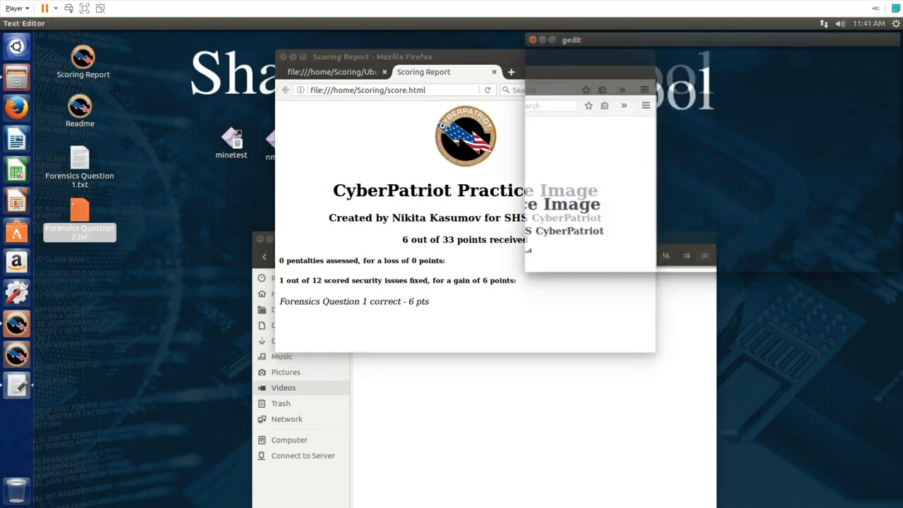
{"action": "double_click", "coordinate": [79, 219]}
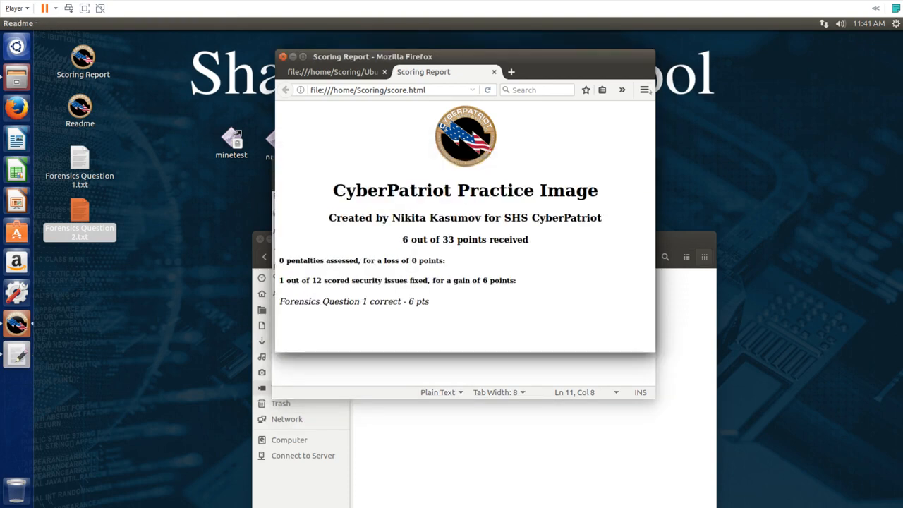
Check About Firefox for version 54.0, then return to and close Forensics Question 2
{"action": "left_click", "coordinate": [643, 89]}
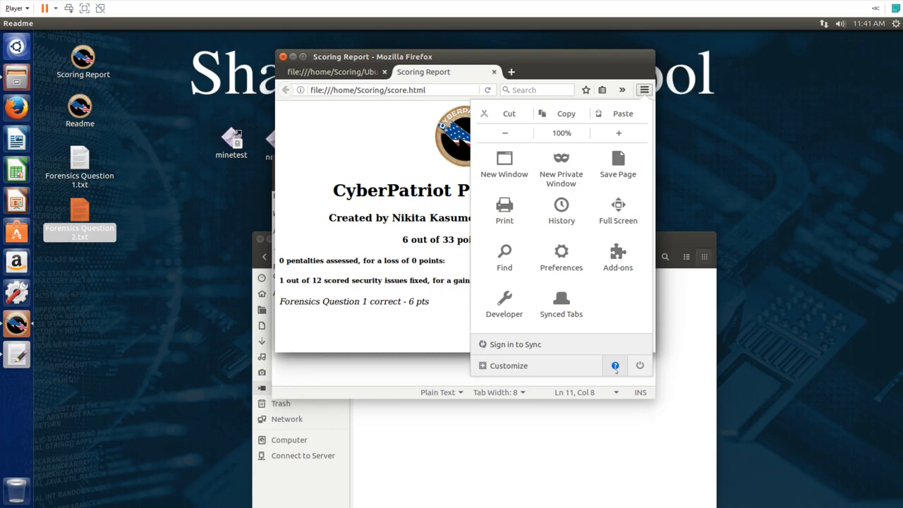
{"action": "left_click", "coordinate": [615, 366]}
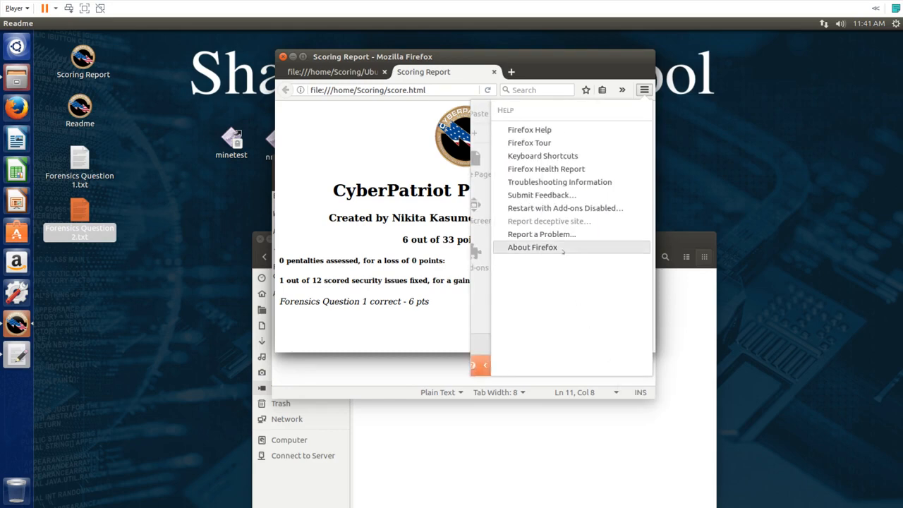
{"action": "left_click", "coordinate": [532, 246]}
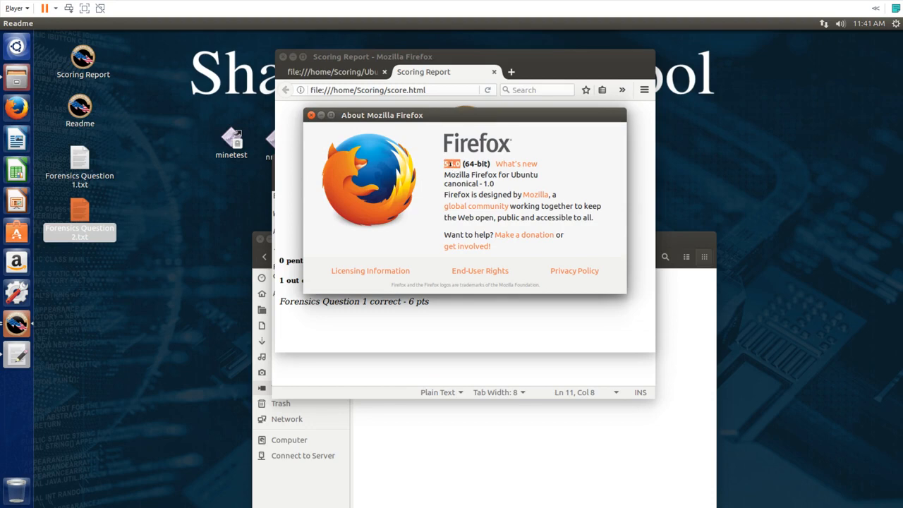
{"action": "left_click", "coordinate": [311, 114]}
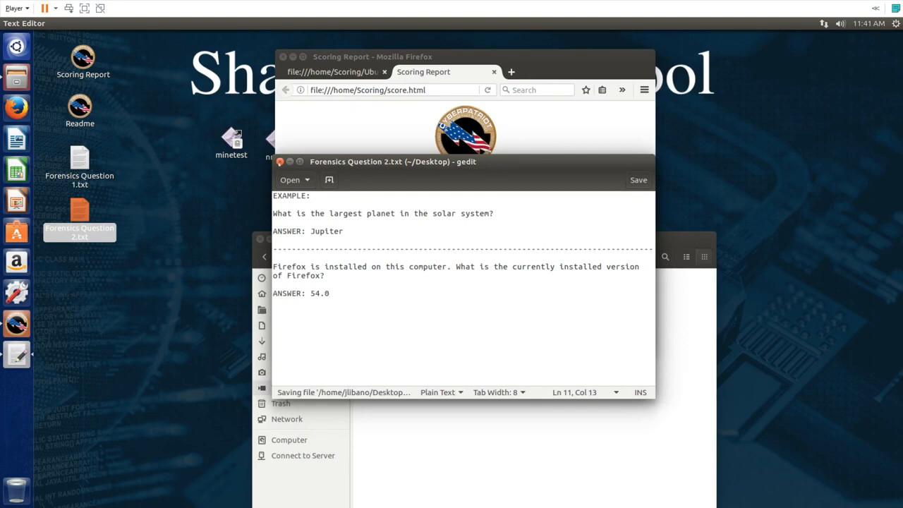
{"action": "left_click", "coordinate": [281, 161]}
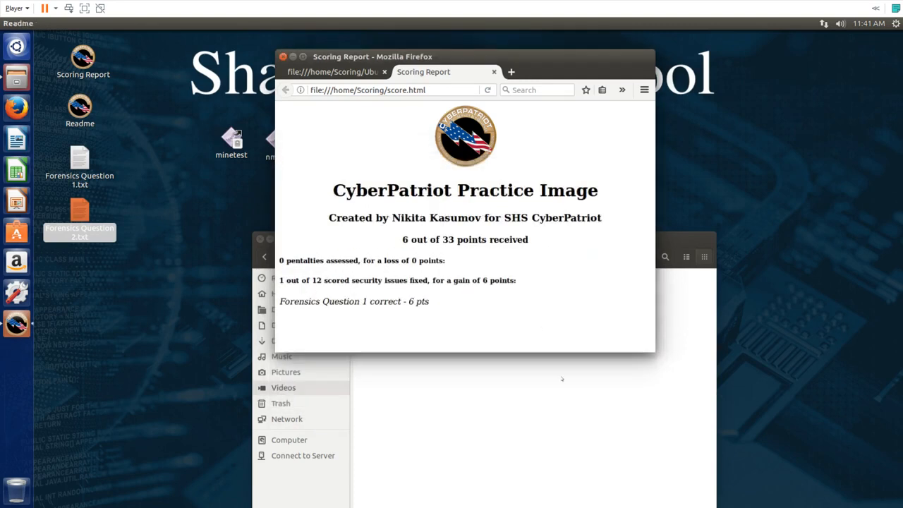
Reload the Scoring Report to confirm 12 of 33 points, then return to the Readme
{"action": "left_click", "coordinate": [283, 387]}
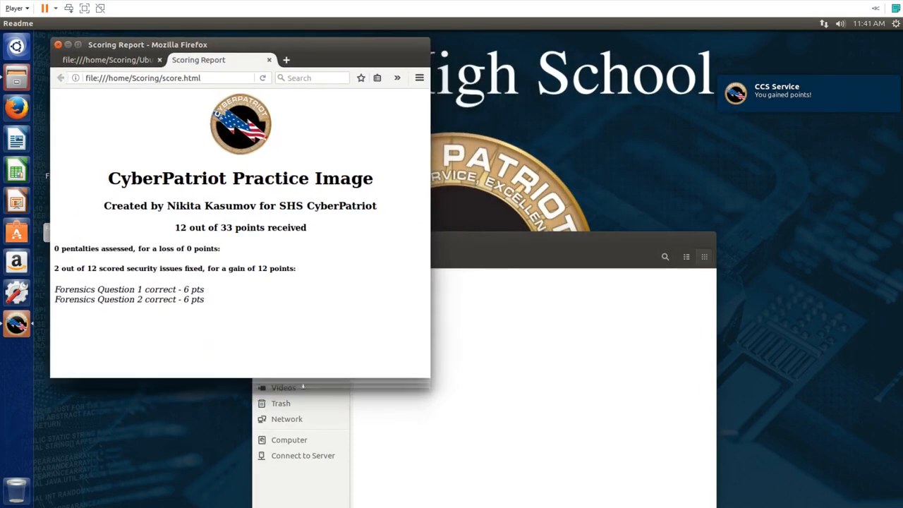
{"action": "left_click", "coordinate": [105, 59]}
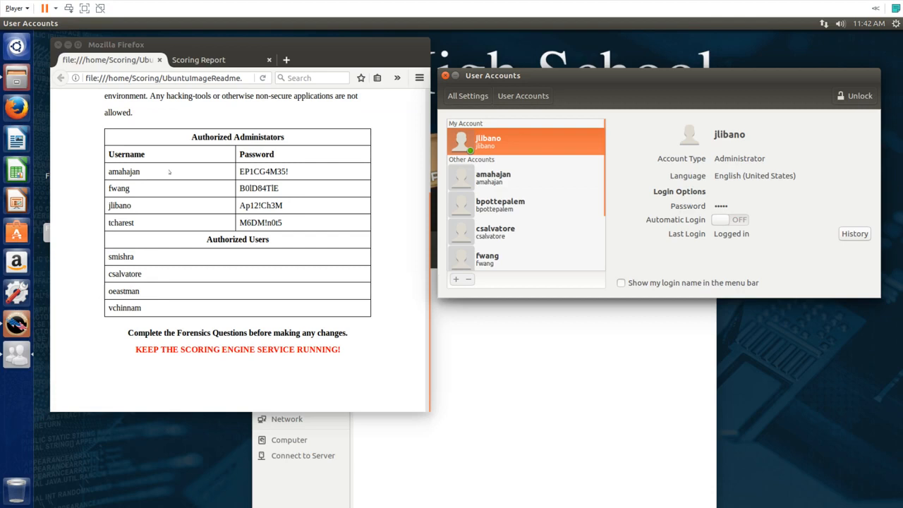
Unlock User Accounts with the admin password and make amahajan an Administrator
{"action": "left_click", "coordinate": [494, 177]}
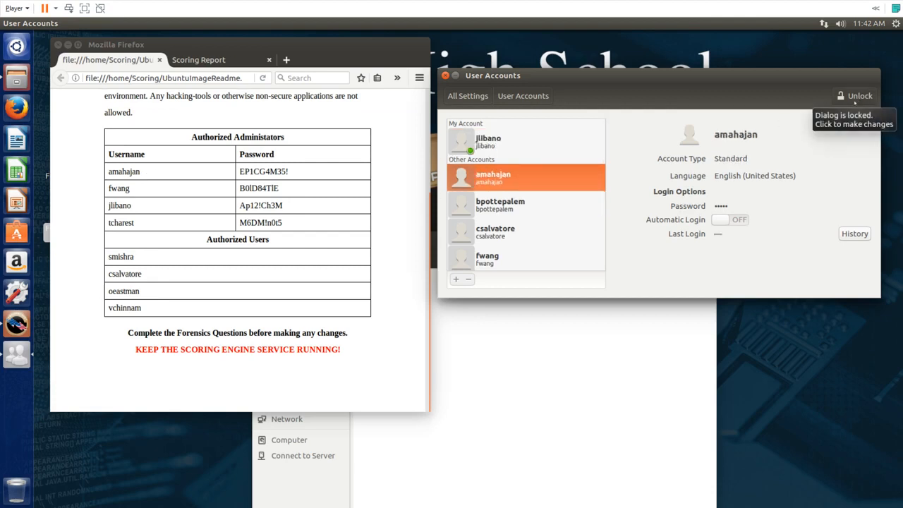
{"action": "left_click", "coordinate": [859, 95]}
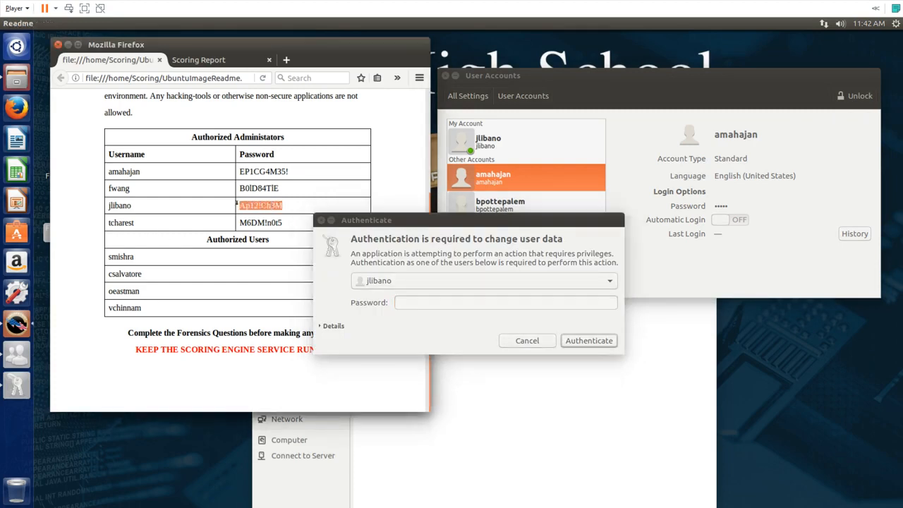
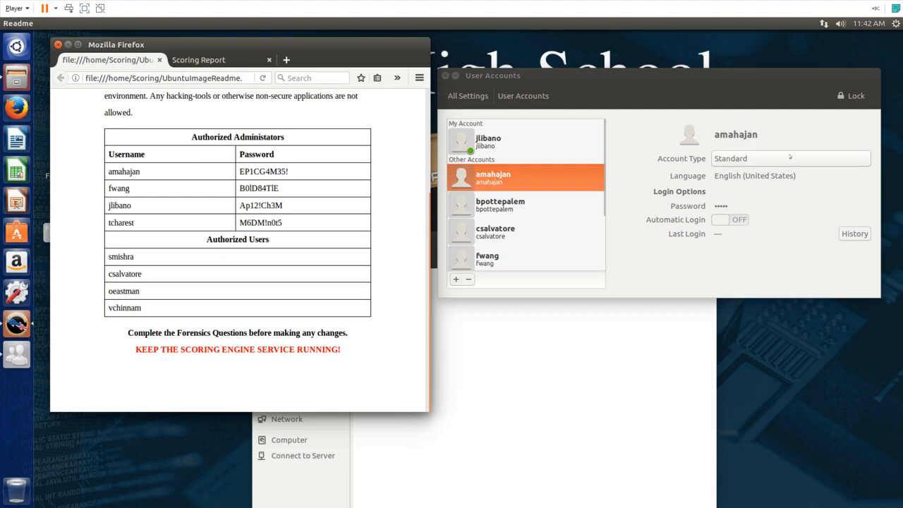
{"action": "left_click", "coordinate": [790, 157]}
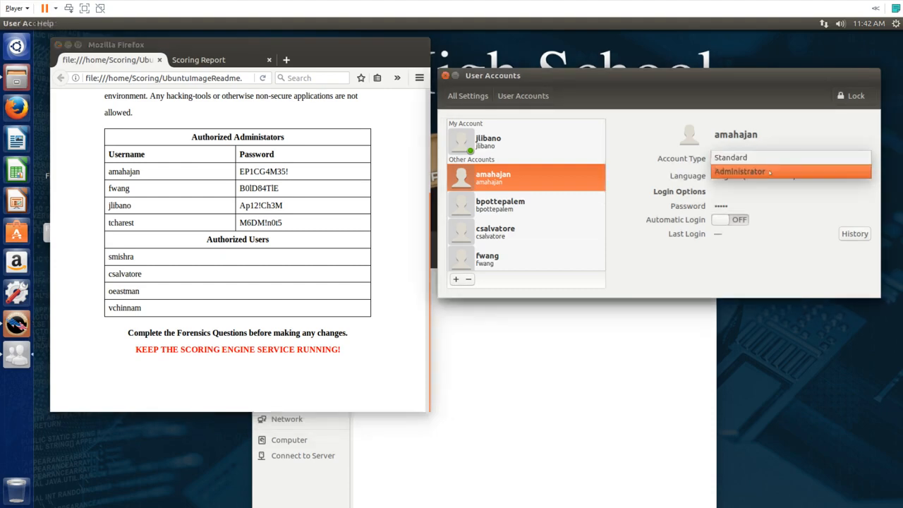
{"action": "left_click", "coordinate": [740, 171]}
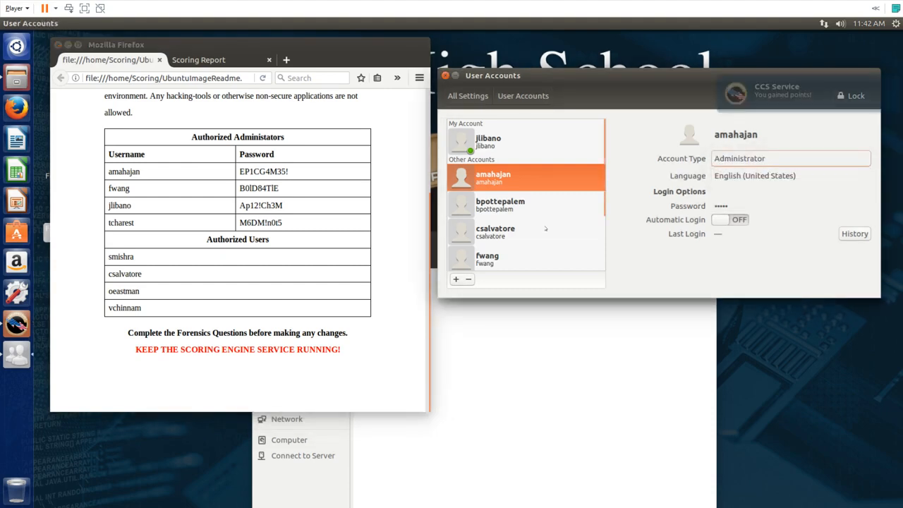
{"action": "left_click", "coordinate": [487, 258]}
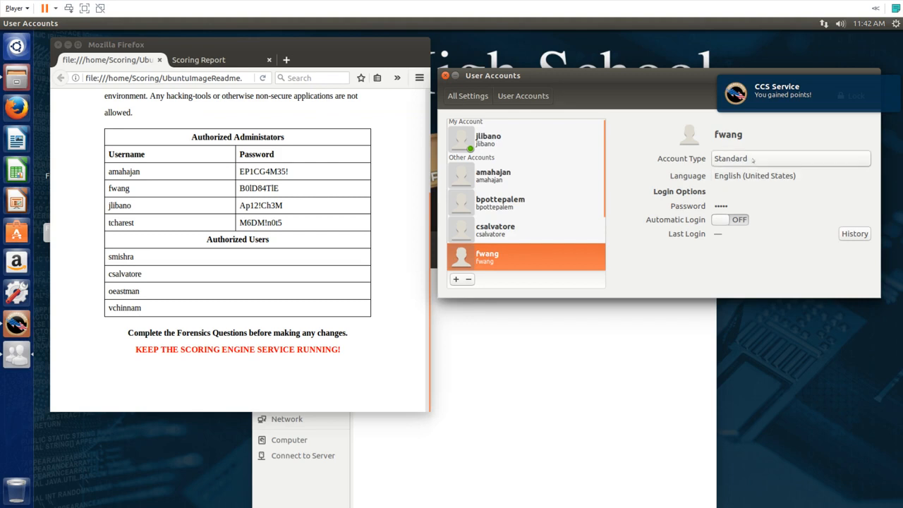
{"action": "left_click", "coordinate": [790, 158]}
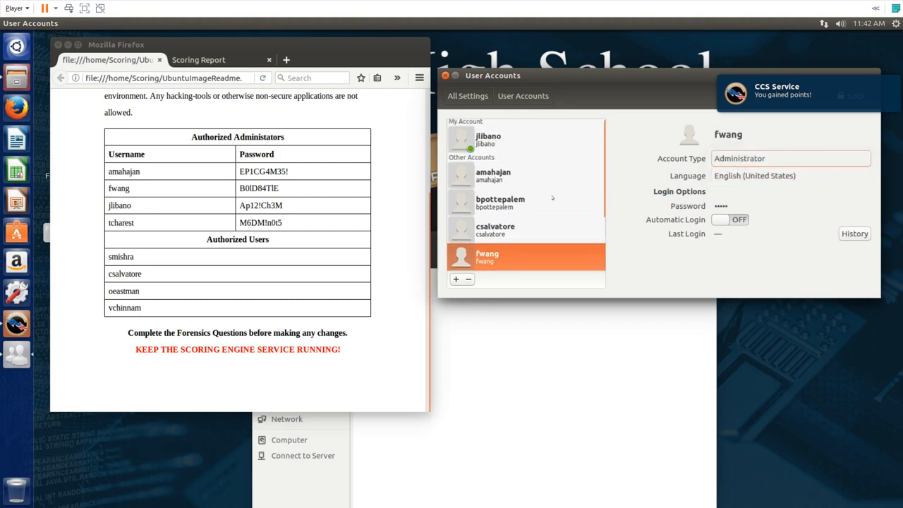
{"action": "left_click", "coordinate": [488, 139]}
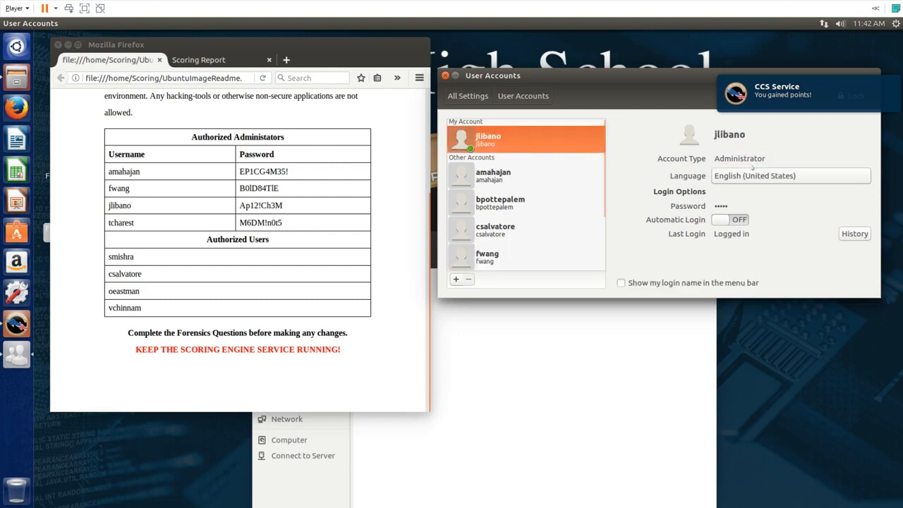
{"action": "scroll", "scroll_direction": "down", "scroll_amount": 3}
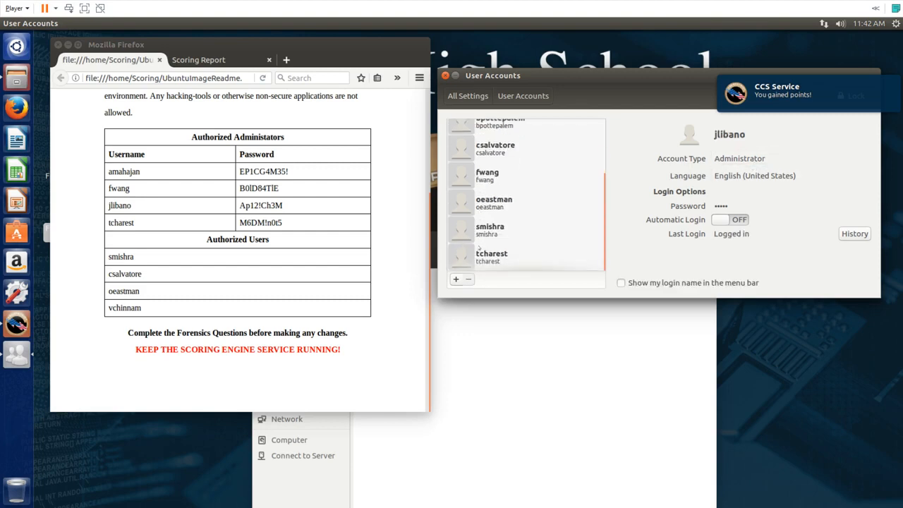
{"action": "left_click", "coordinate": [492, 256]}
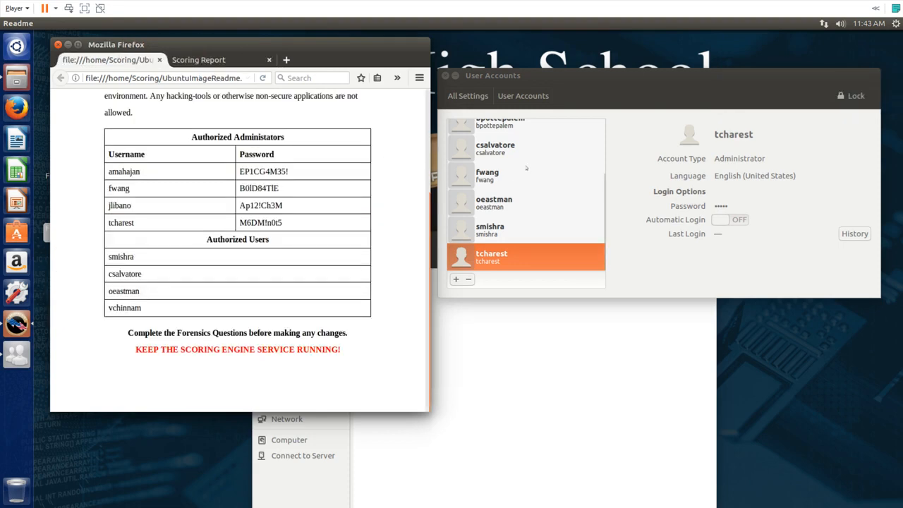
{"action": "left_click", "coordinate": [495, 148]}
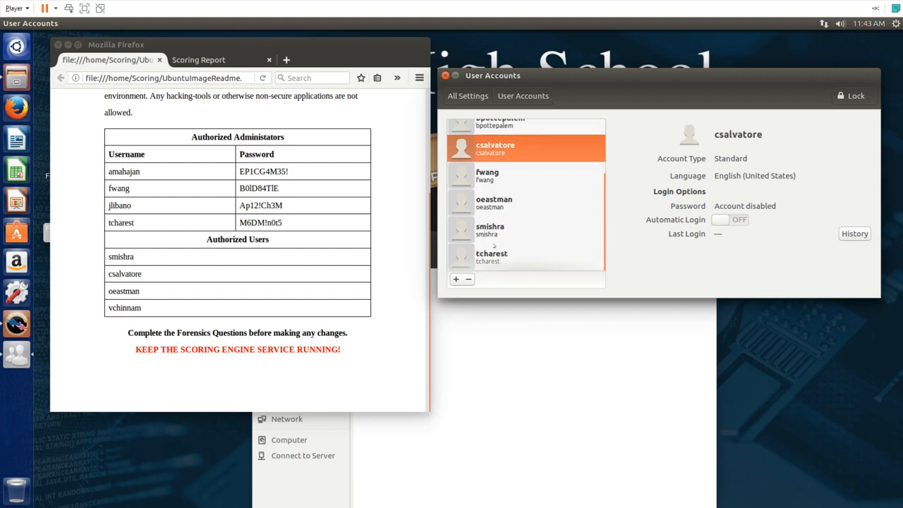
{"action": "left_click", "coordinate": [490, 230]}
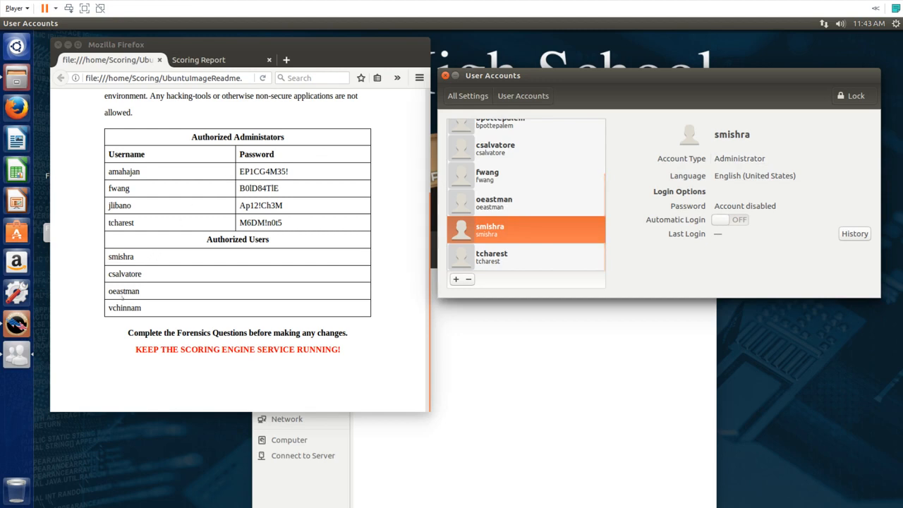
{"action": "left_click", "coordinate": [739, 158]}
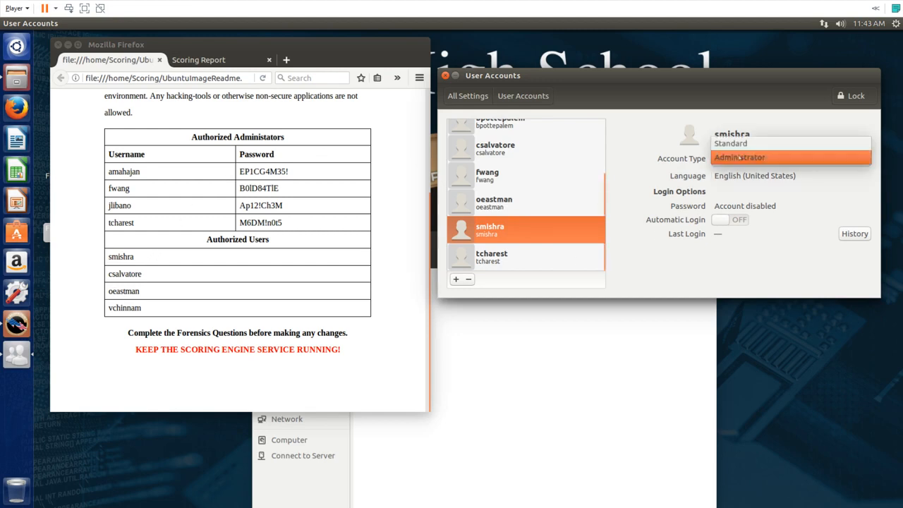
{"action": "left_click", "coordinate": [730, 143]}
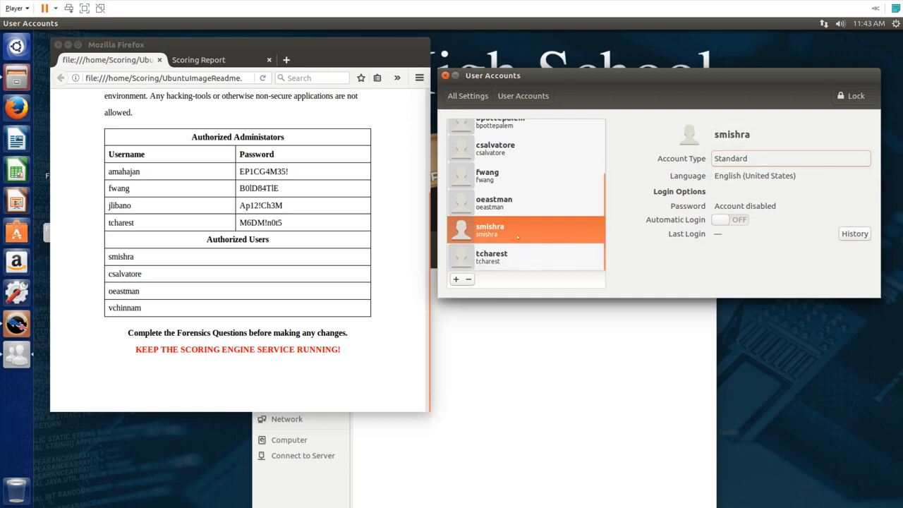
{"action": "left_click", "coordinate": [496, 171]}
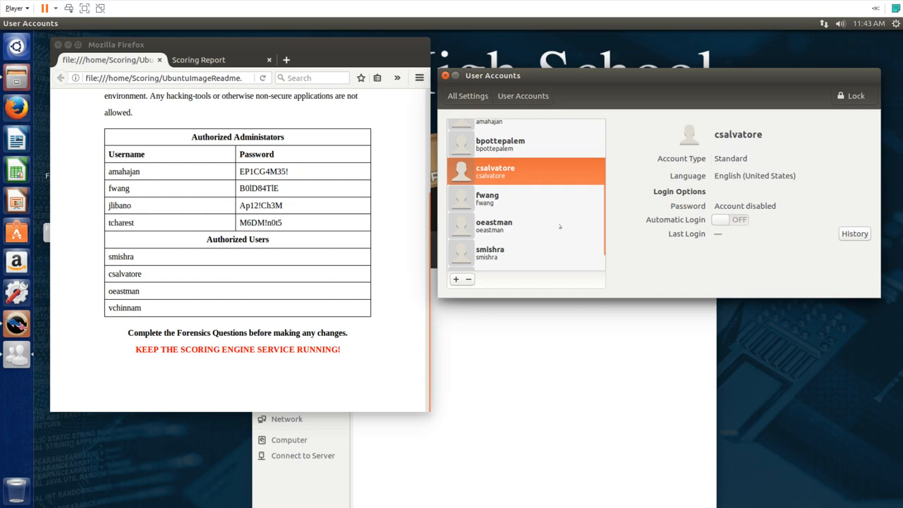
{"action": "left_click", "coordinate": [494, 248]}
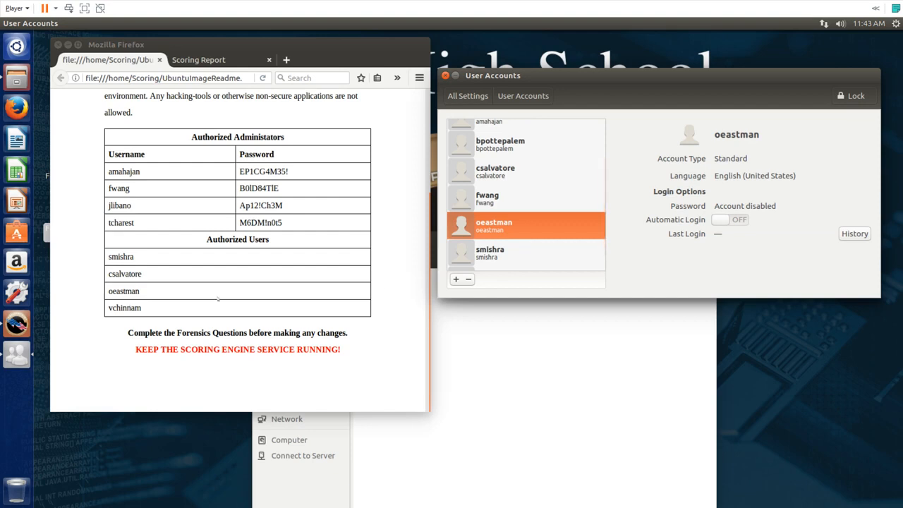
{"action": "left_click", "coordinate": [455, 279]}
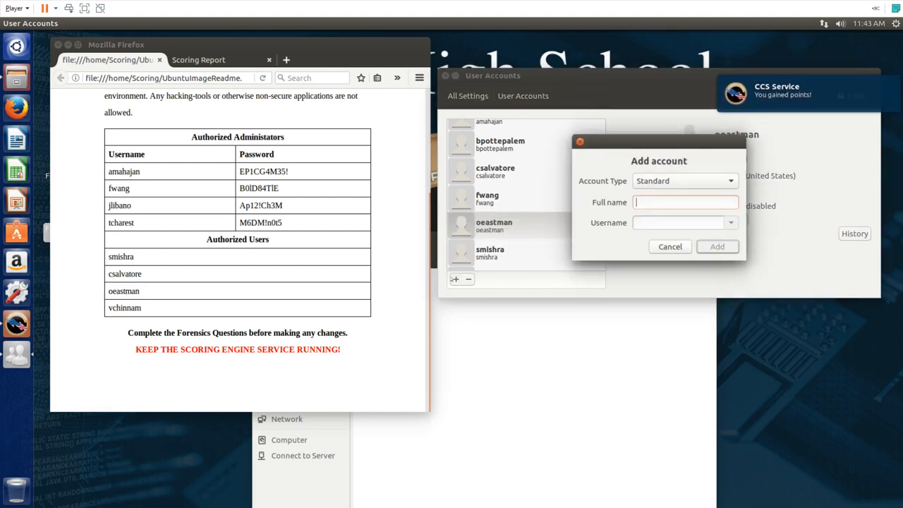
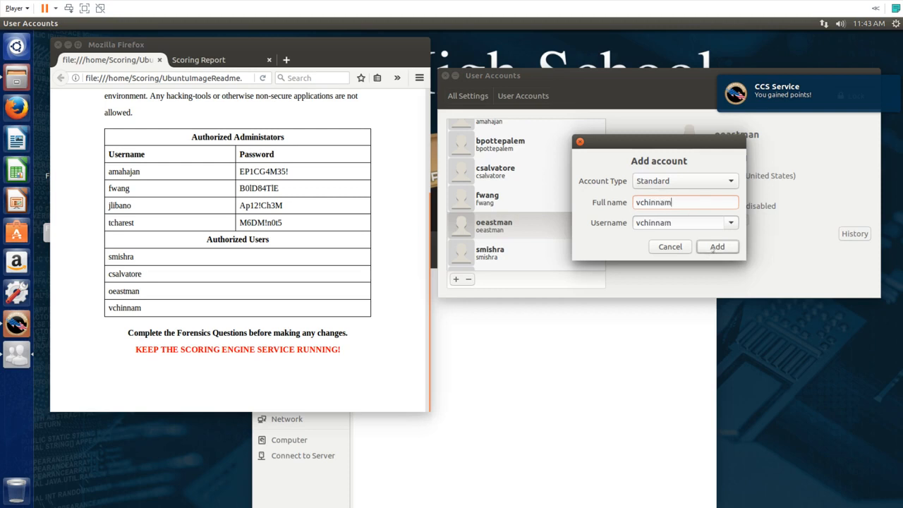
{"action": "left_click", "coordinate": [716, 246]}
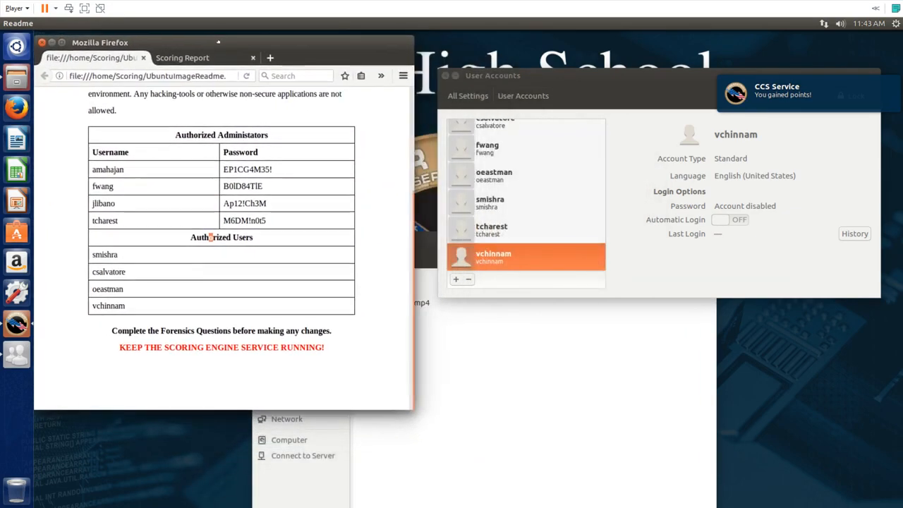
{"action": "left_click", "coordinate": [491, 230]}
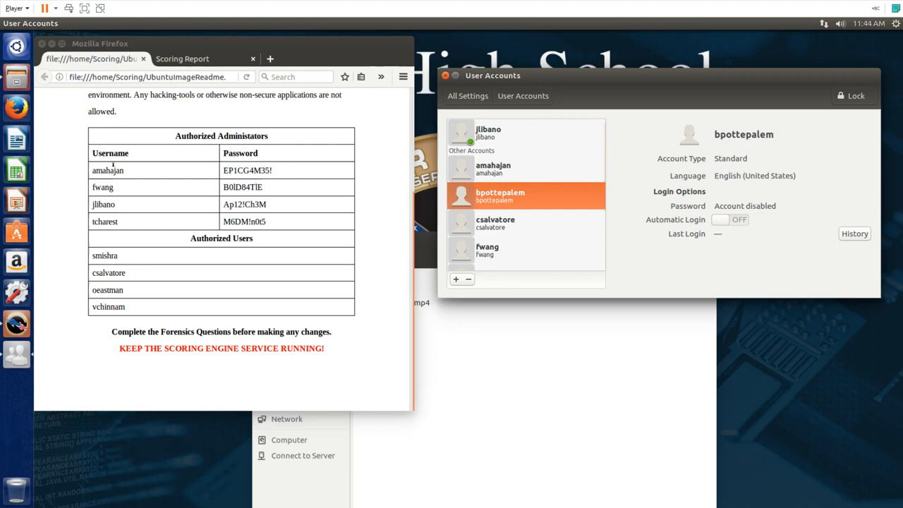
{"action": "mouse_move", "coordinate": [467, 278]}
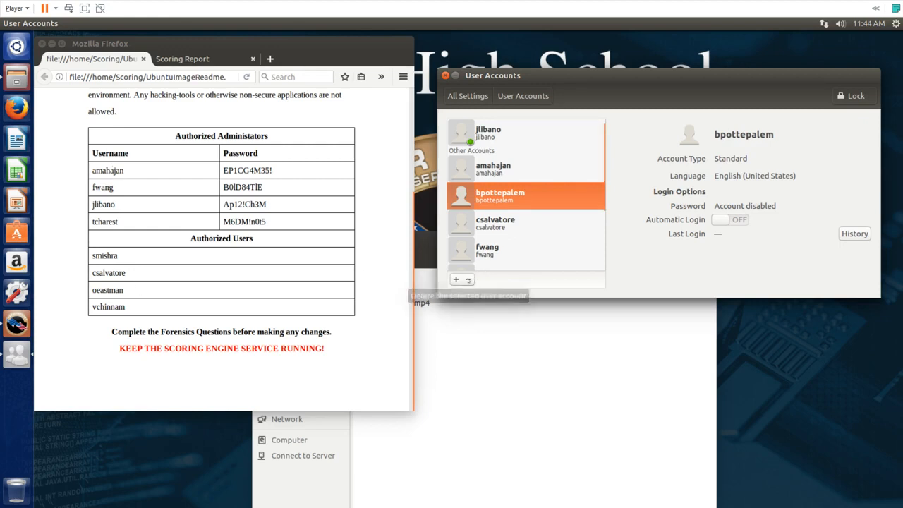
{"action": "left_click", "coordinate": [468, 280]}
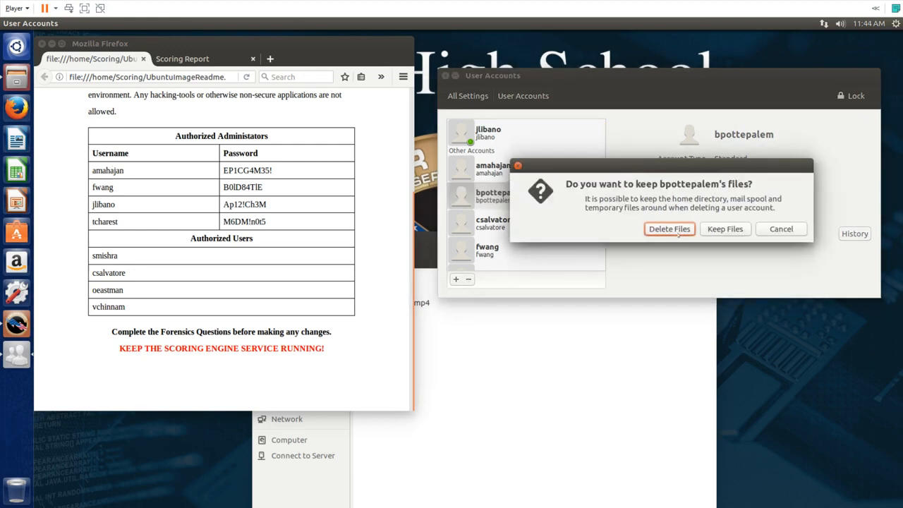
{"action": "left_click", "coordinate": [668, 229]}
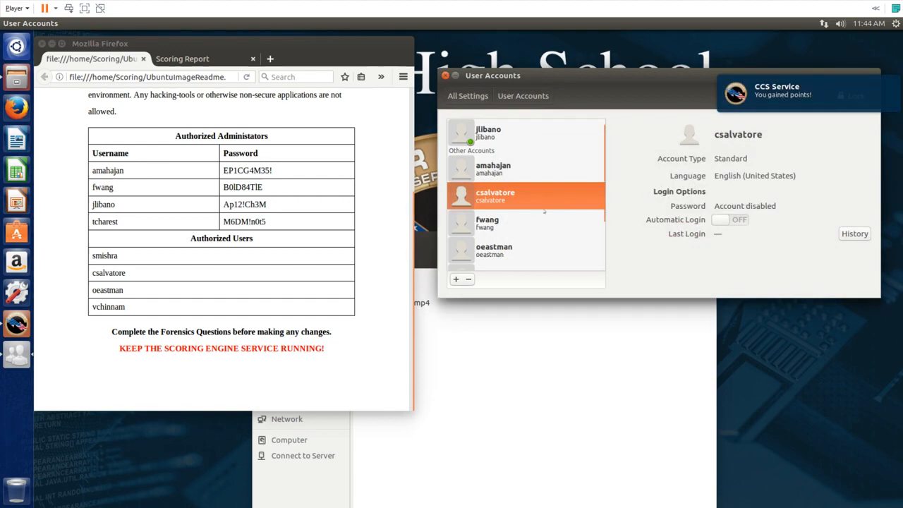
{"action": "scroll", "scroll_direction": "down", "scroll_amount": 3}
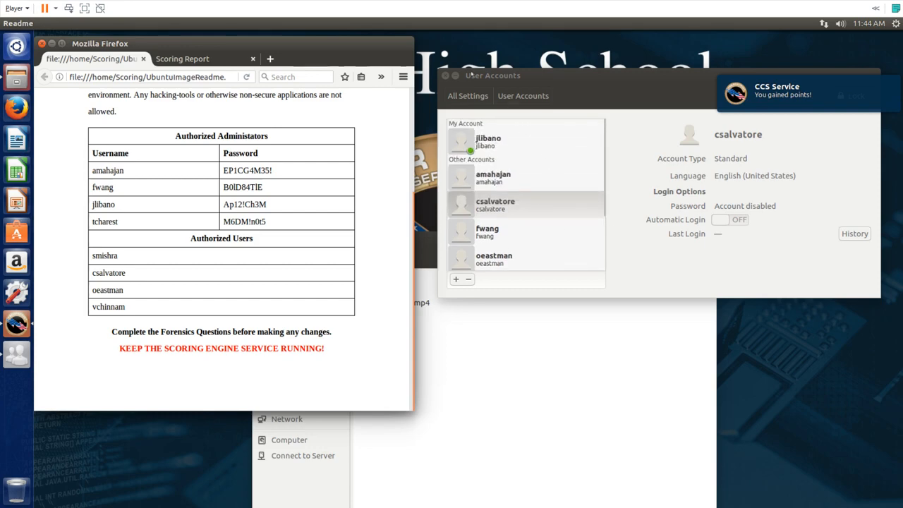
{"action": "left_click", "coordinate": [495, 204]}
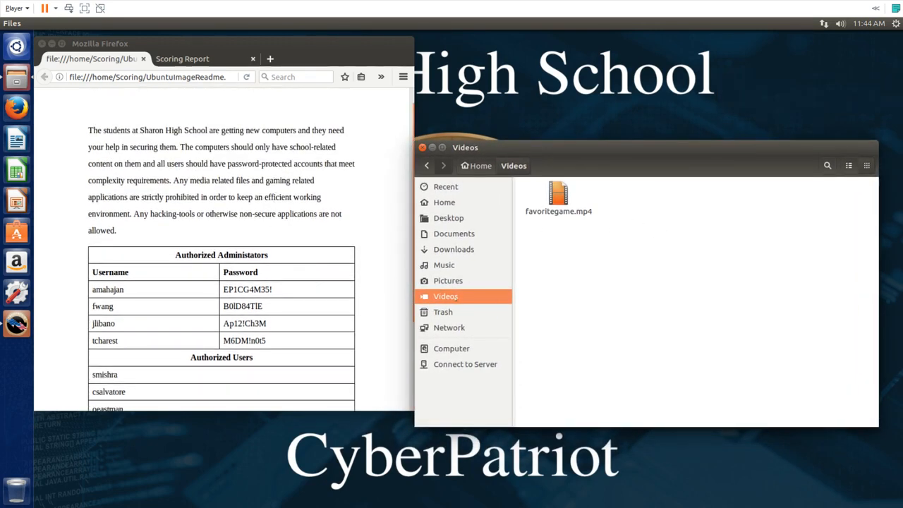
Delete favoritegame.mp4 from Videos, look inside Pictures, and close the file manager
{"action": "left_click", "coordinate": [558, 197]}
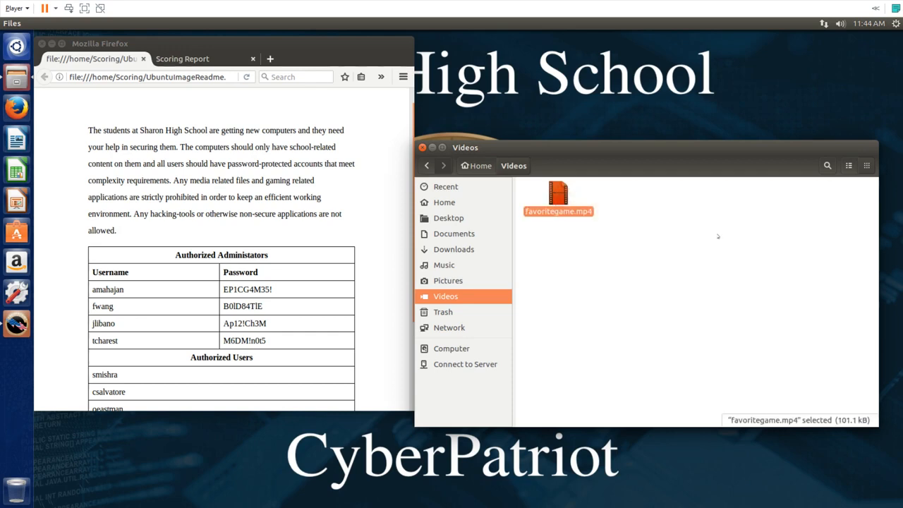
{"action": "mouse_move", "coordinate": [661, 213]}
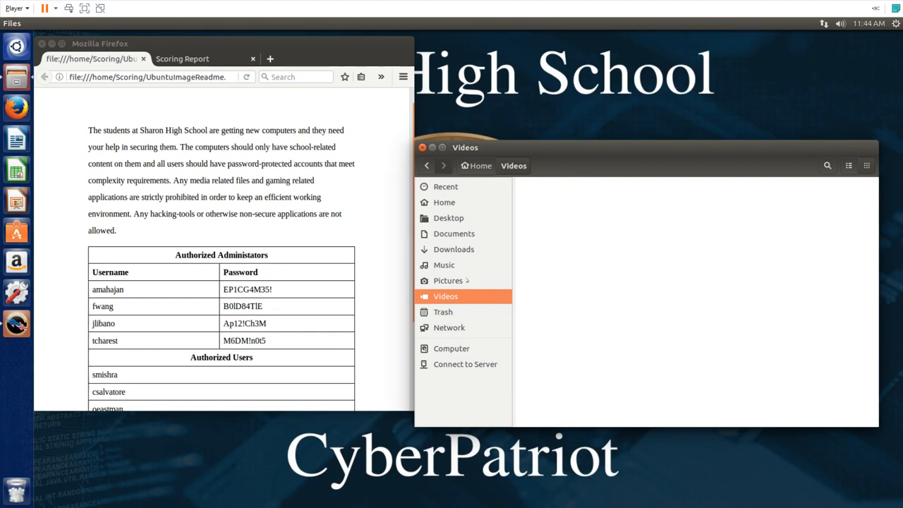
{"action": "left_click", "coordinate": [448, 280]}
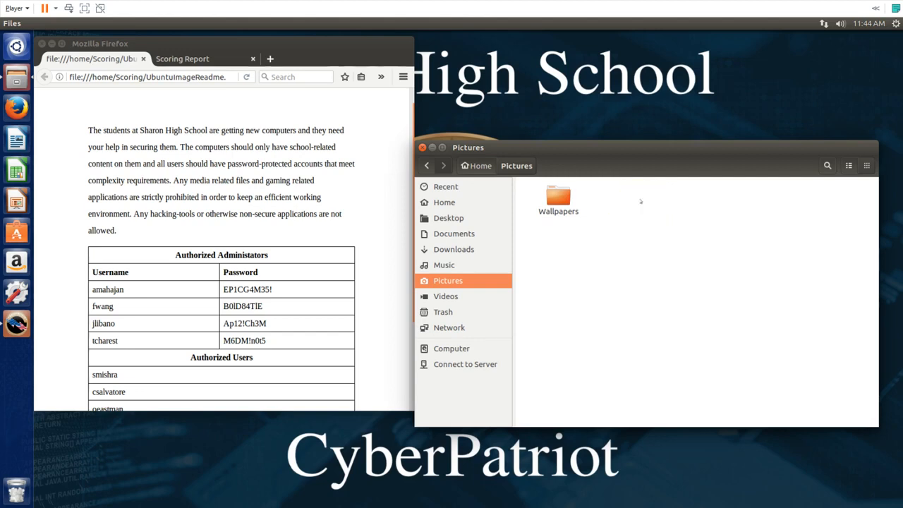
{"action": "left_click", "coordinate": [182, 59]}
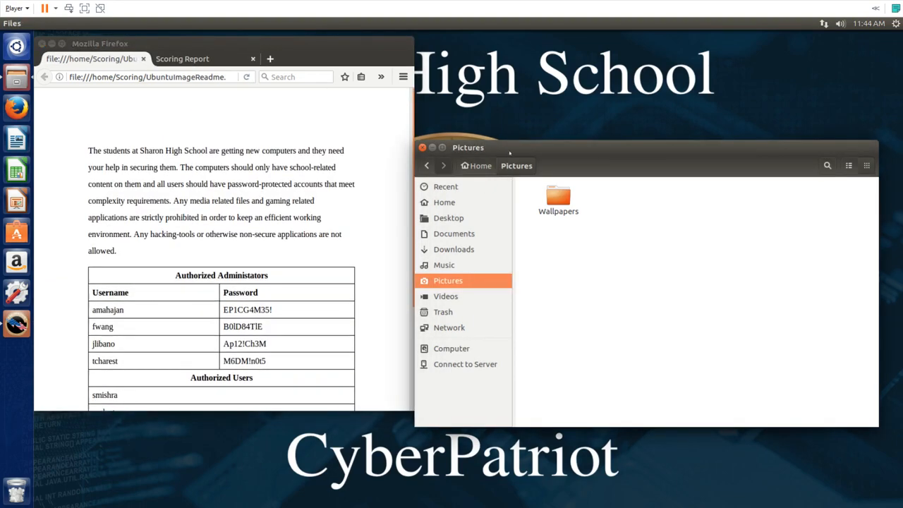
{"action": "left_click", "coordinate": [422, 147]}
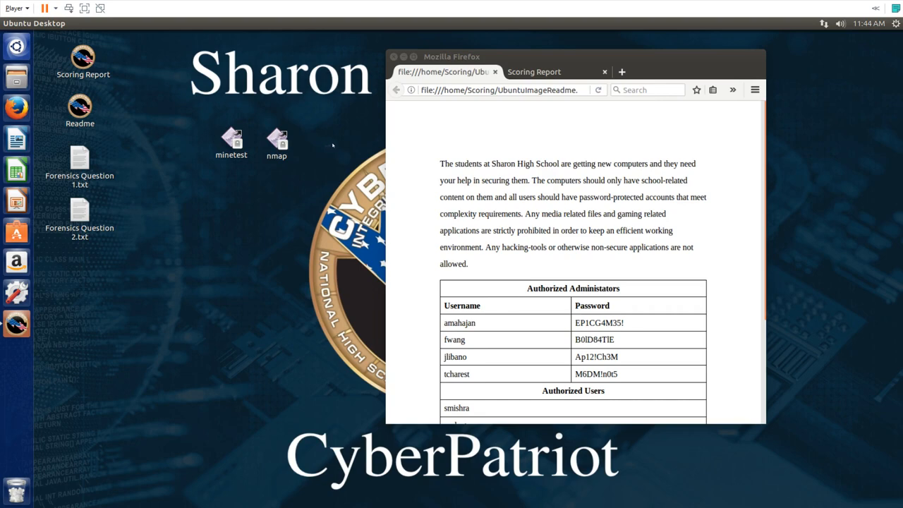
Purge minetest and nmap with sudo apt remove --purge, confirming each removal with y
{"action": "left_click", "coordinate": [16, 46]}
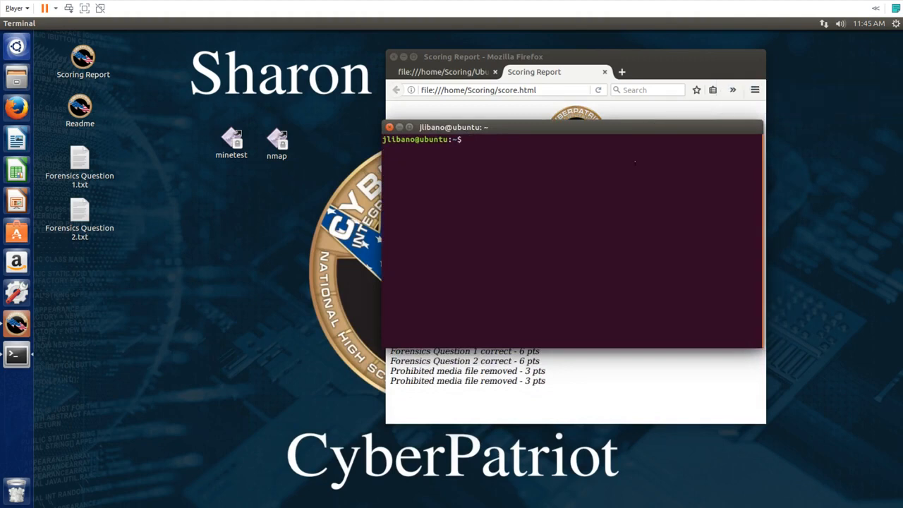
{"action": "type", "text": "sudo"}
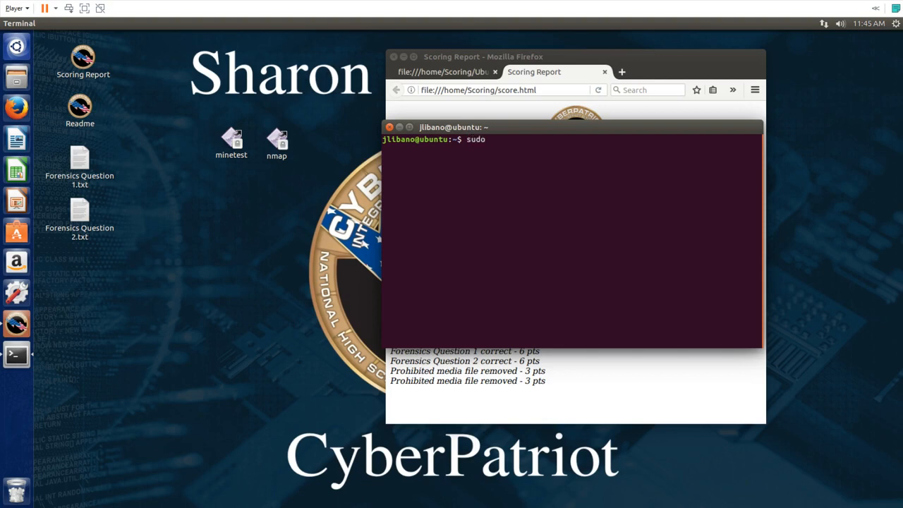
{"action": "type", "text": "apt re"}
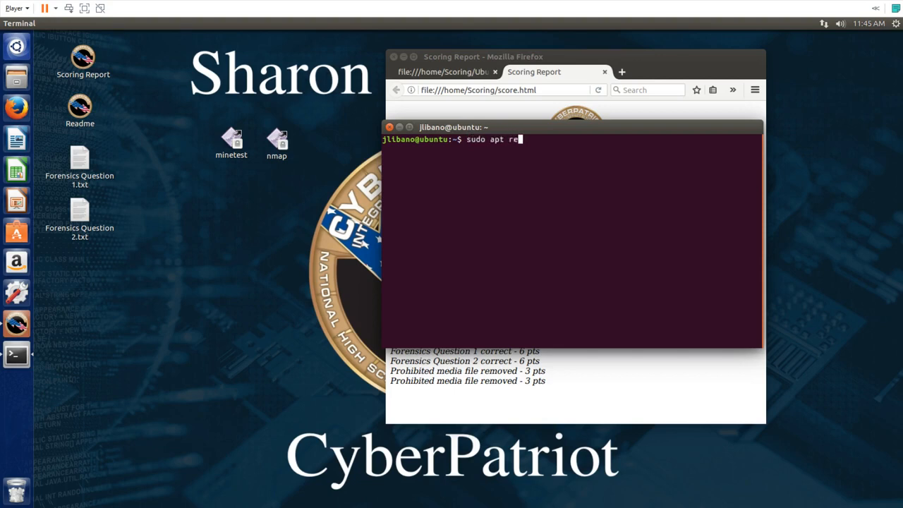
{"action": "type", "text": "move --re"}
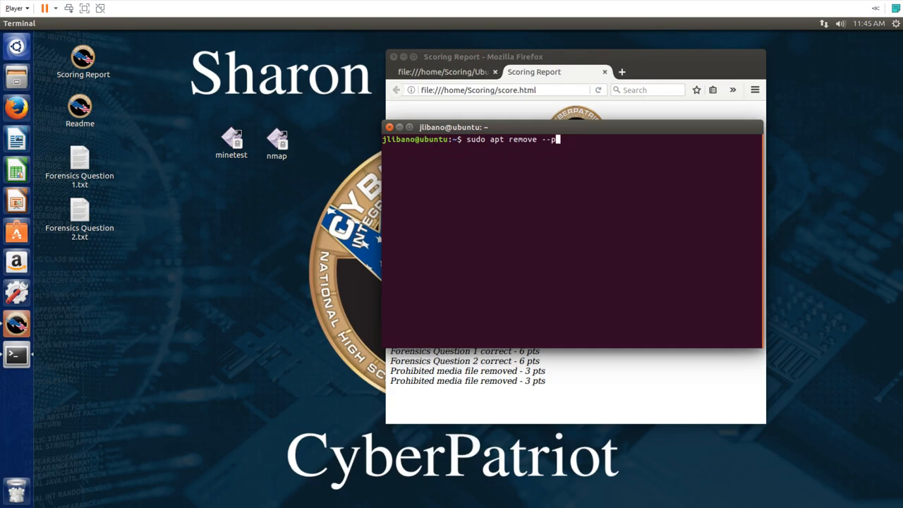
{"action": "type", "text": "urge minetest"}
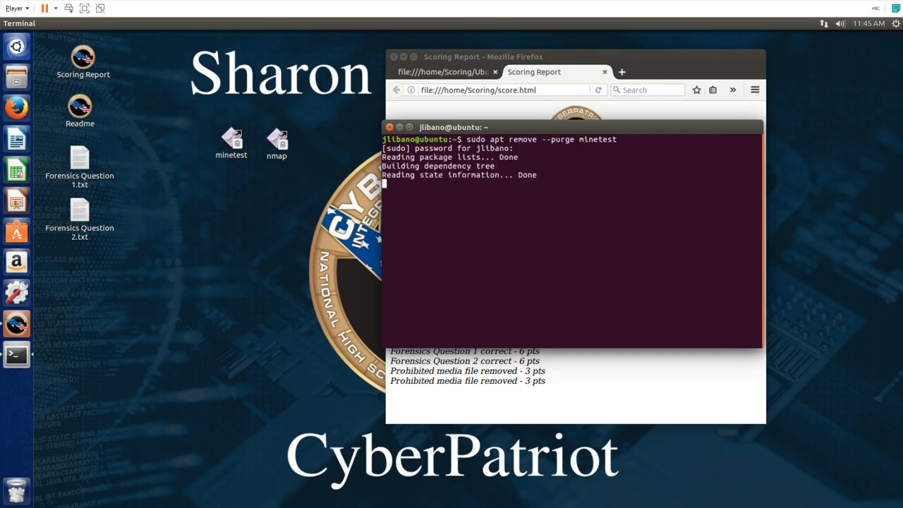
{"action": "type", "text": "you want to continue? [Y/n] y"}
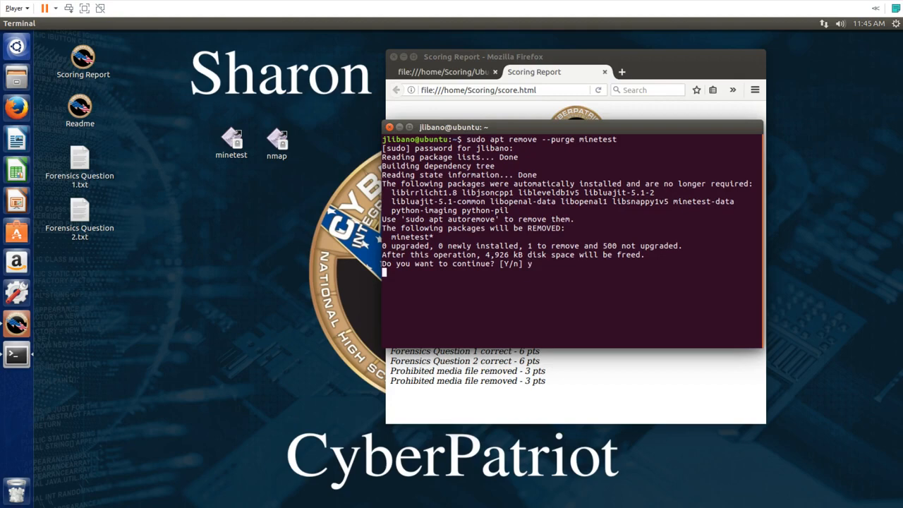
{"action": "key", "text": "Return"}
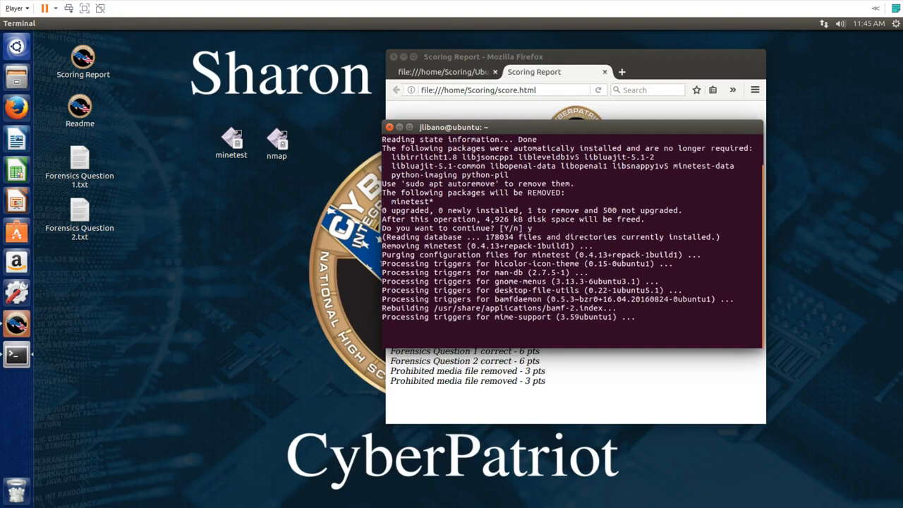
{"action": "key", "text": "Return"}
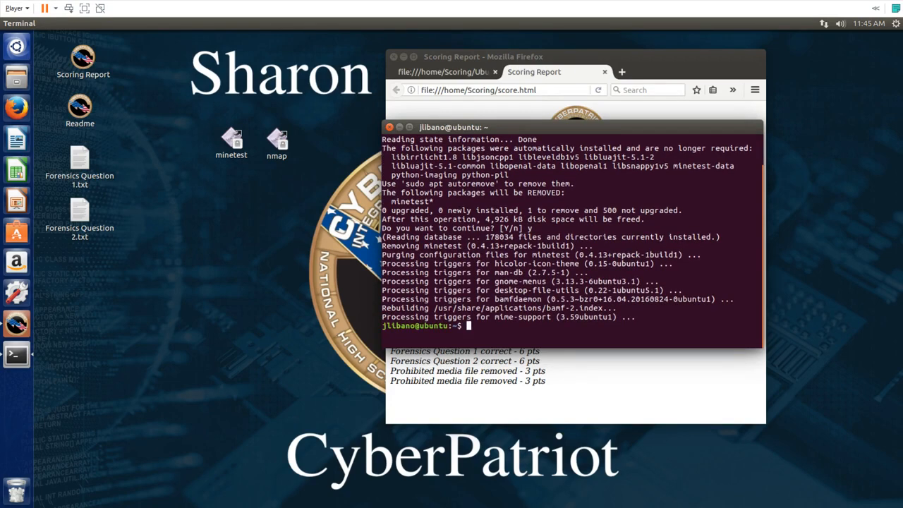
{"action": "type", "text": "sudo apt remove --purge minet"}
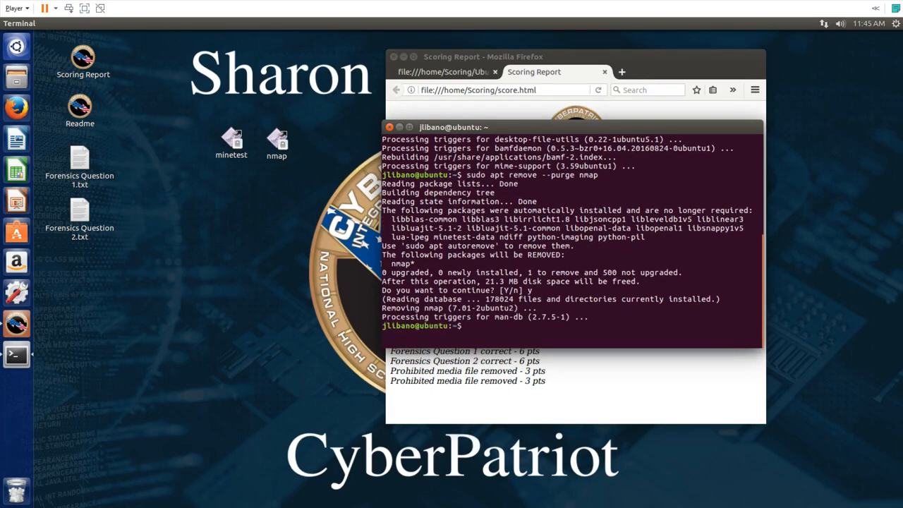
{"action": "type", "text": "sudo apt"}
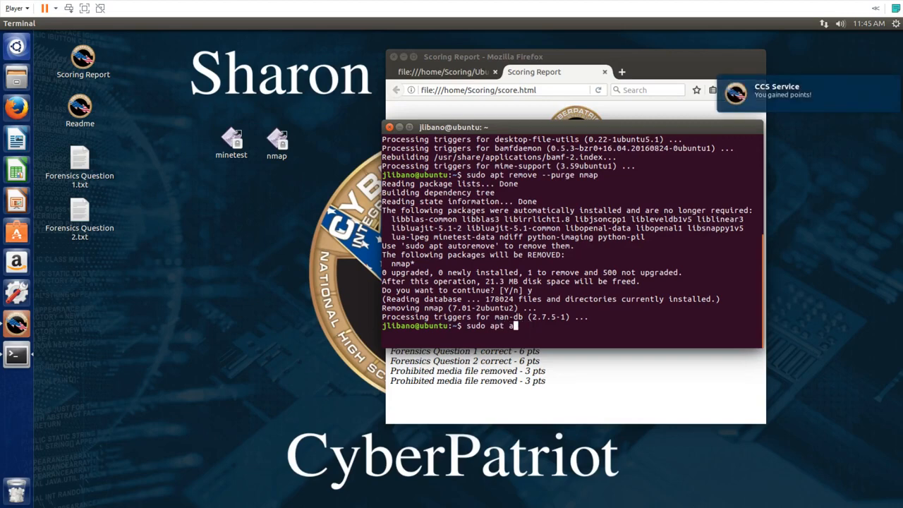
Run sudo apt autoremove to clear the leftover dependencies
{"action": "type", "text": "autoremove"}
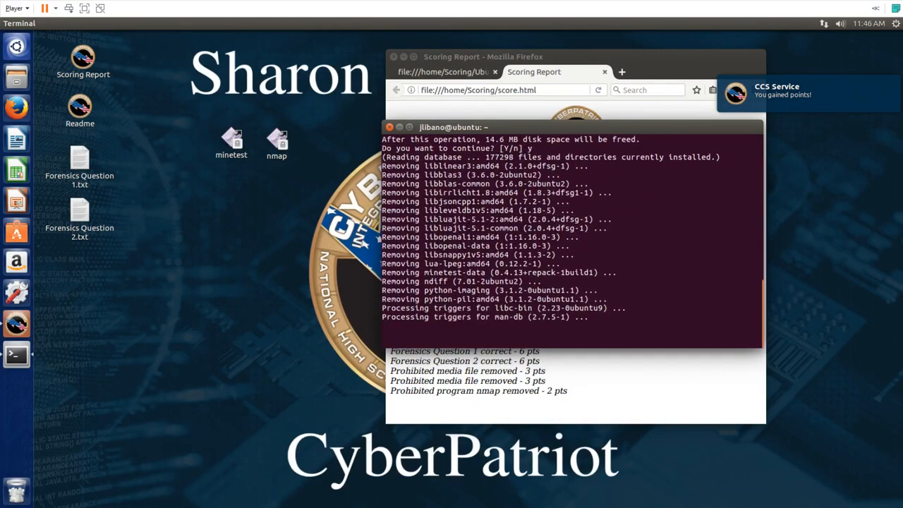
{"action": "key", "text": "Return"}
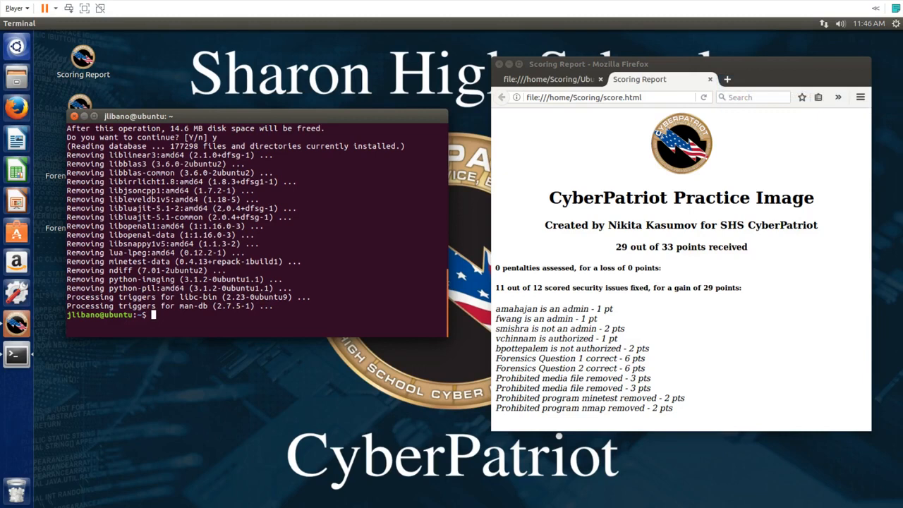
Install the gufw package with sudo apt install gufw, answering y
{"action": "type", "text": "sudo apt"}
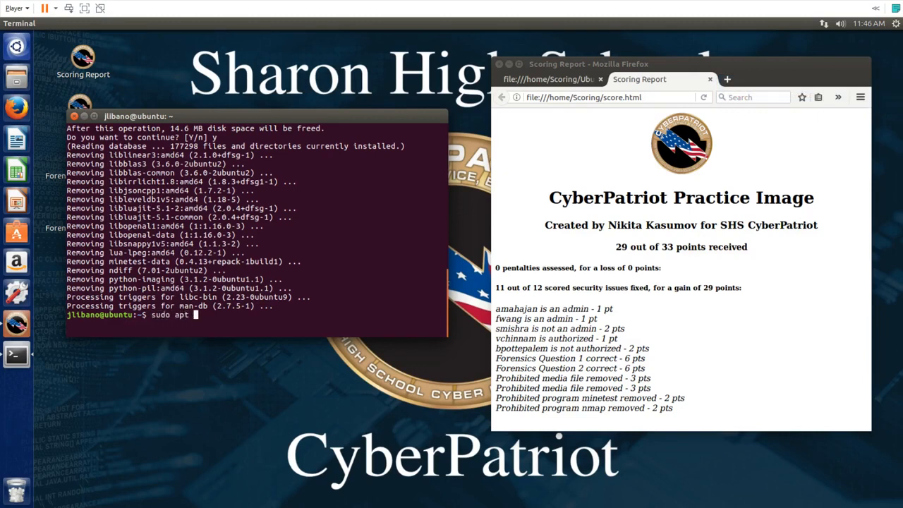
{"action": "type", "text": "install"}
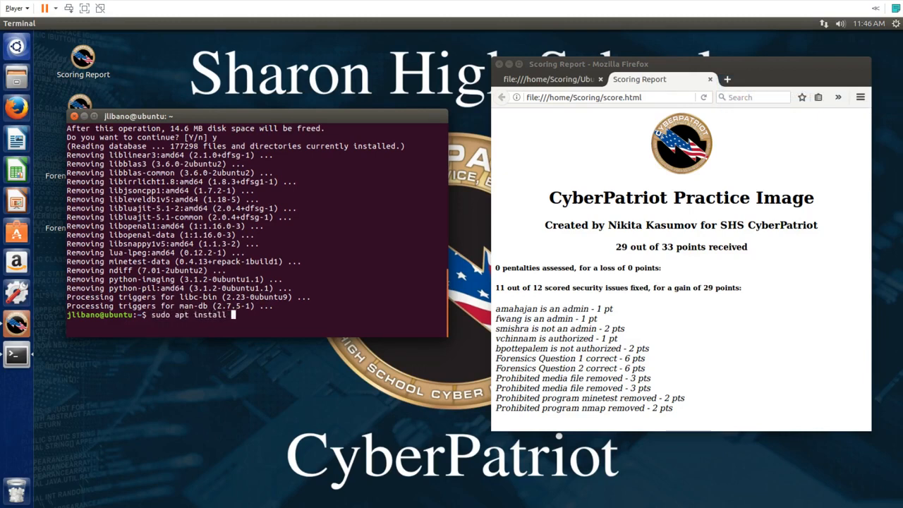
{"action": "type", "text": "gufw"}
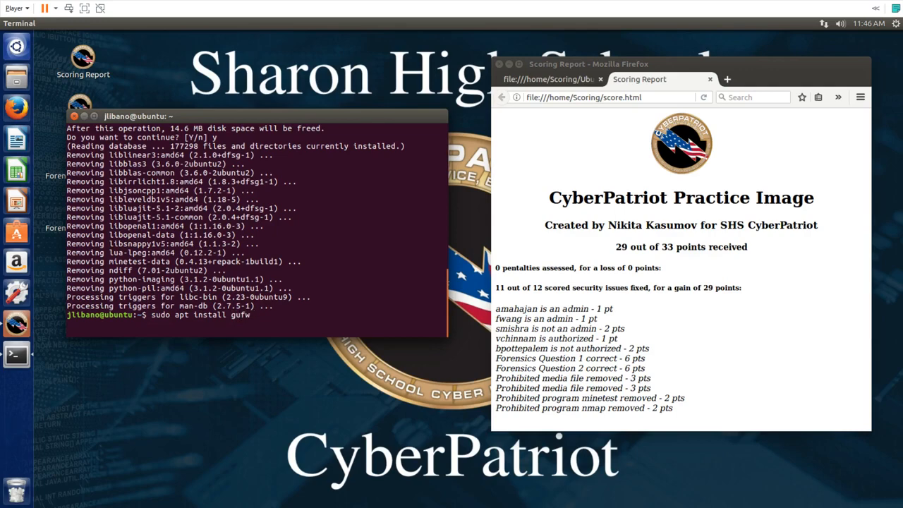
{"action": "key", "text": "Return"}
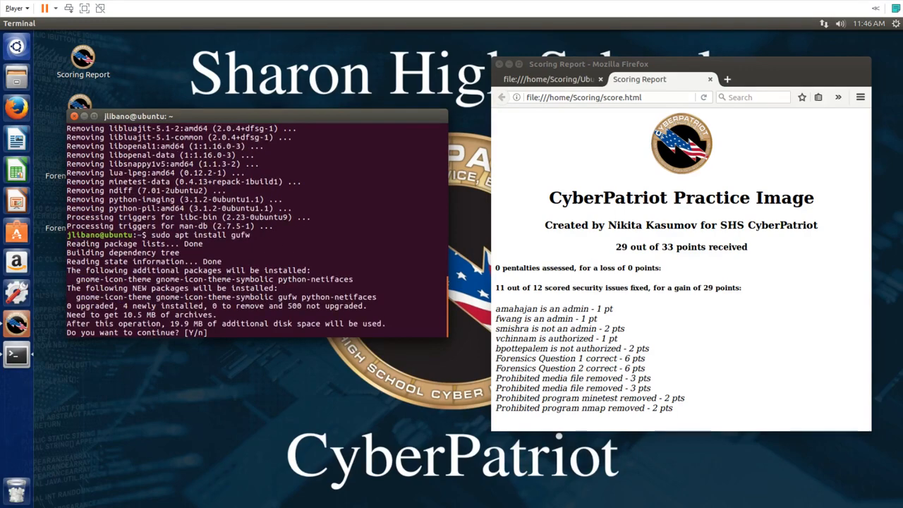
{"action": "type", "text": "y"}
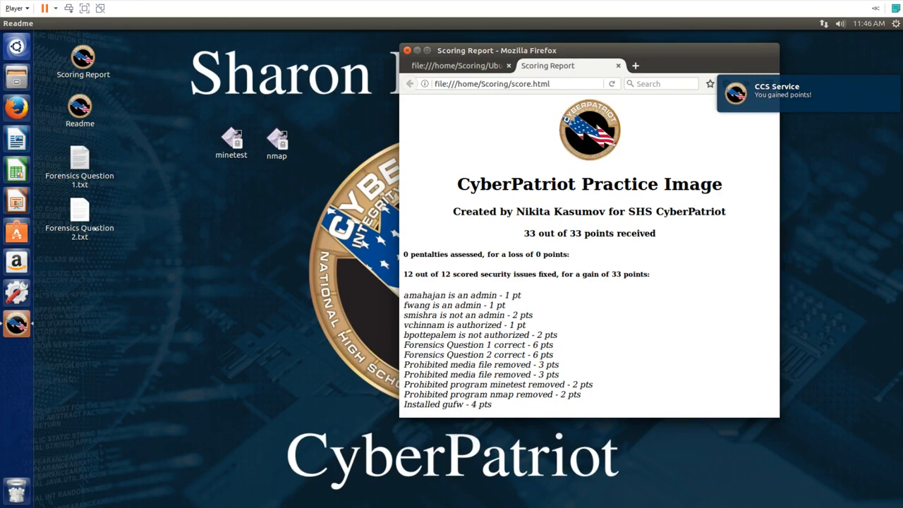
Open Forensics Question 2.txt from the desktop, dropping the score to 27 of 33
{"action": "left_click", "coordinate": [79, 212]}
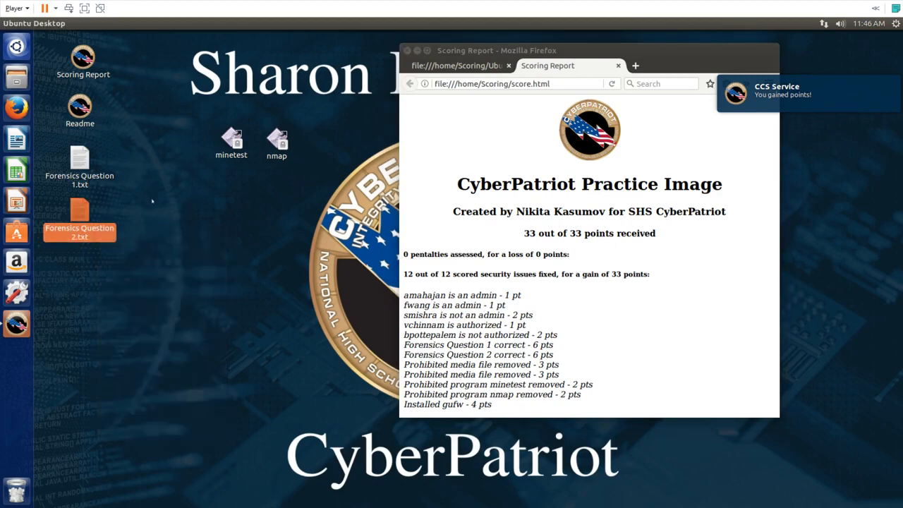
{"action": "double_click", "coordinate": [79, 215]}
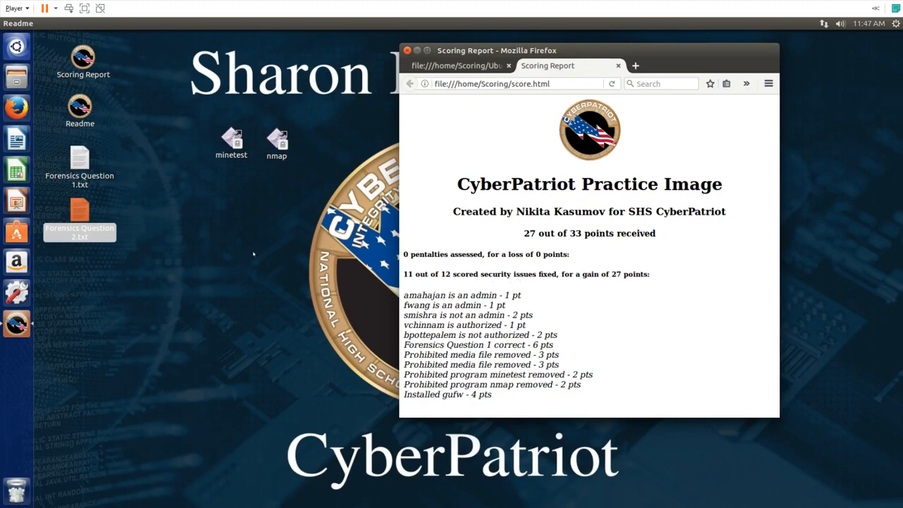
{"action": "right_click", "coordinate": [79, 219]}
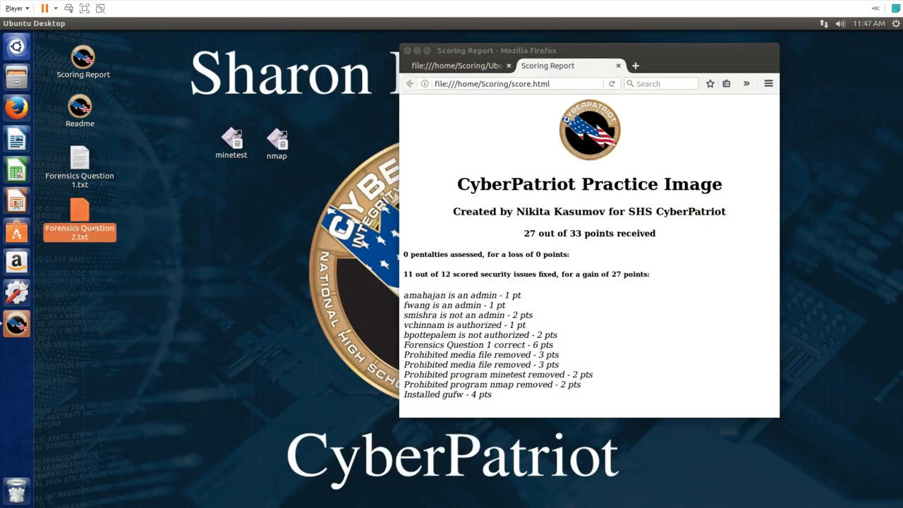
{"action": "right_click", "coordinate": [79, 219]}
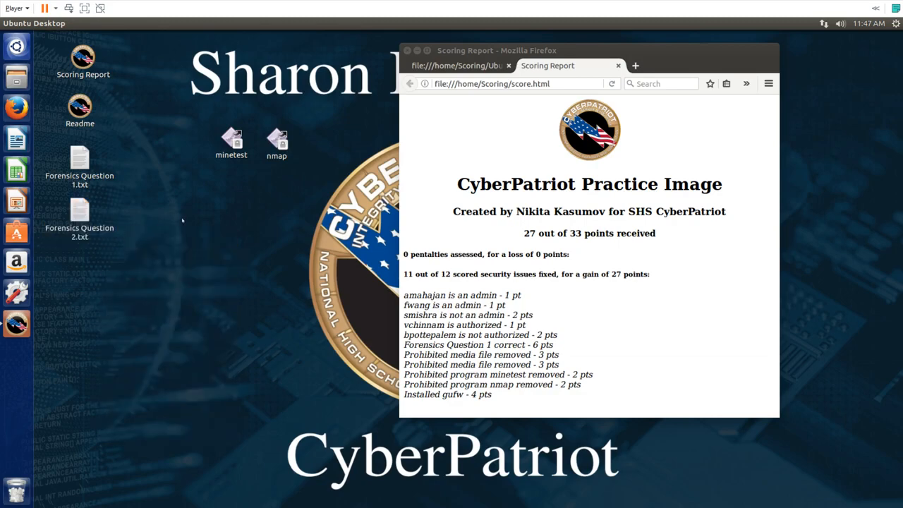
Open User Accounts in System Settings, select the disabled standard account and unlock
{"action": "left_click", "coordinate": [896, 23]}
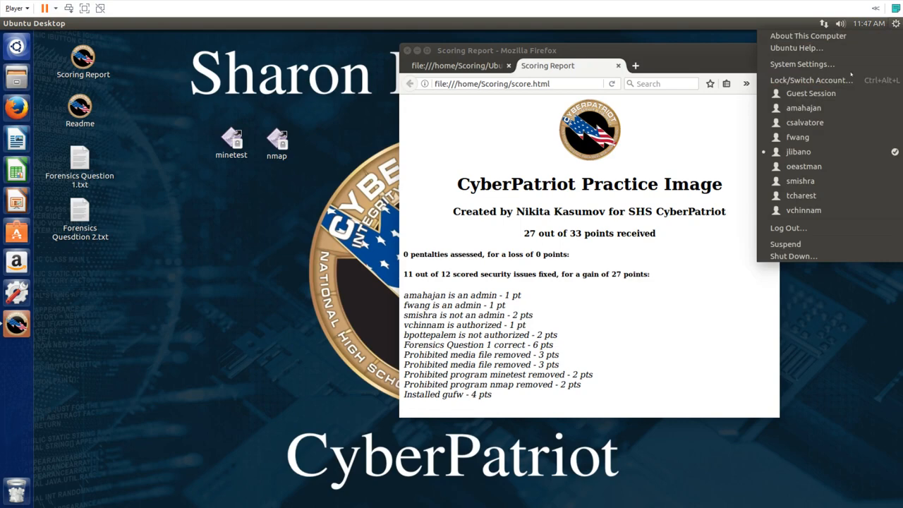
{"action": "left_click", "coordinate": [801, 63]}
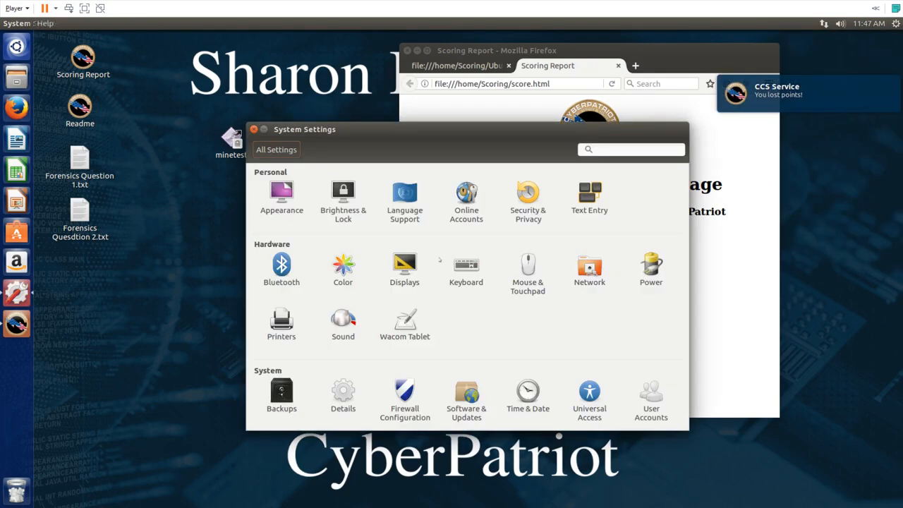
{"action": "left_click", "coordinate": [650, 395]}
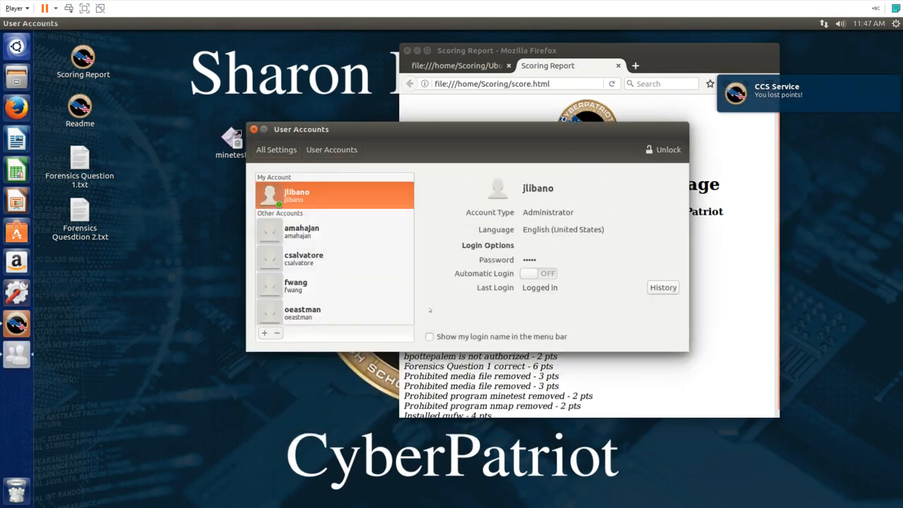
{"action": "left_click", "coordinate": [303, 259]}
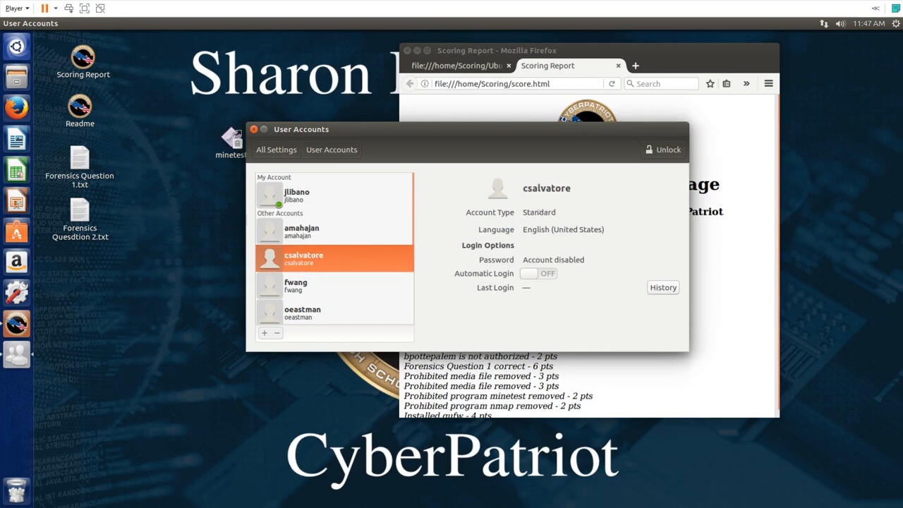
{"action": "left_click", "coordinate": [663, 149]}
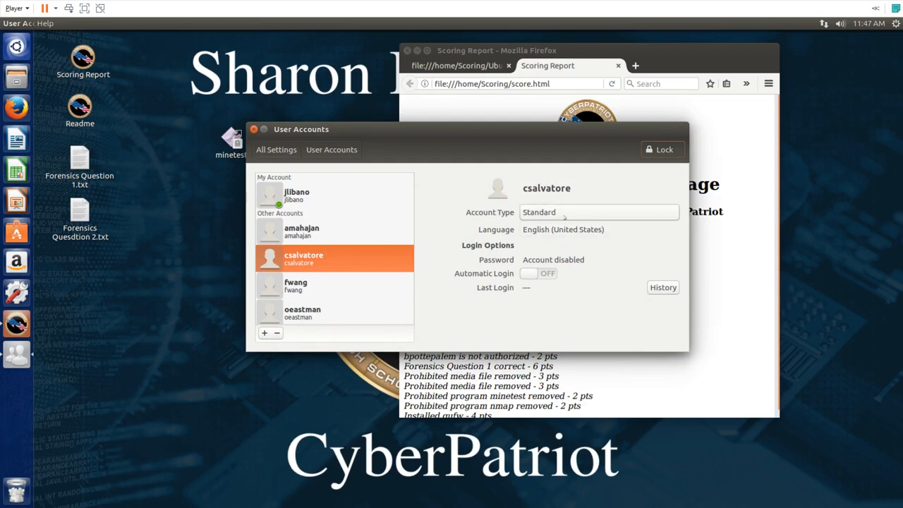
{"action": "left_click", "coordinate": [599, 211]}
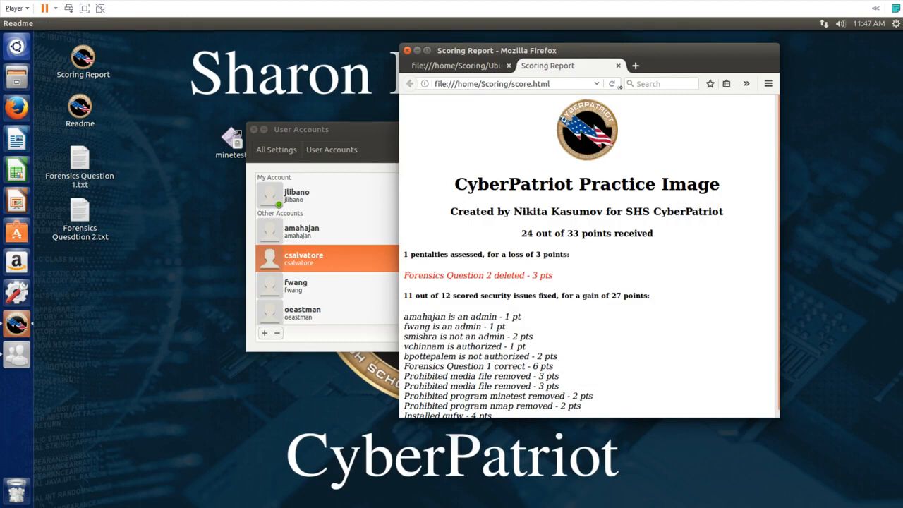
{"action": "left_click_drag", "start_coordinate": [404, 275], "coordinate": [553, 275]}
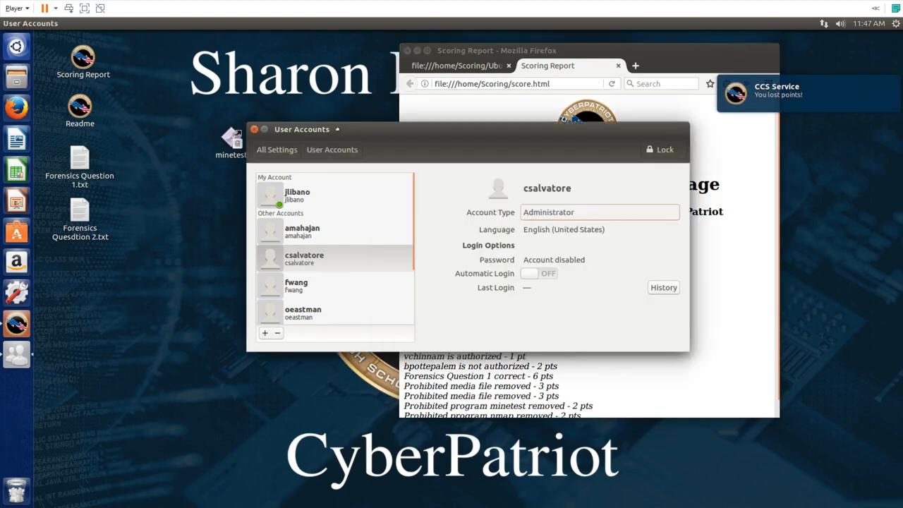
{"action": "left_click", "coordinate": [600, 212]}
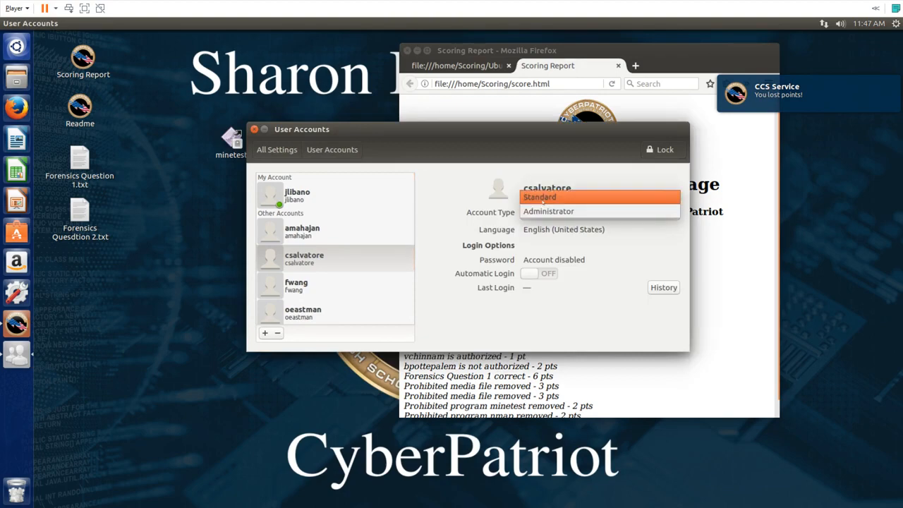
{"action": "left_click", "coordinate": [539, 197]}
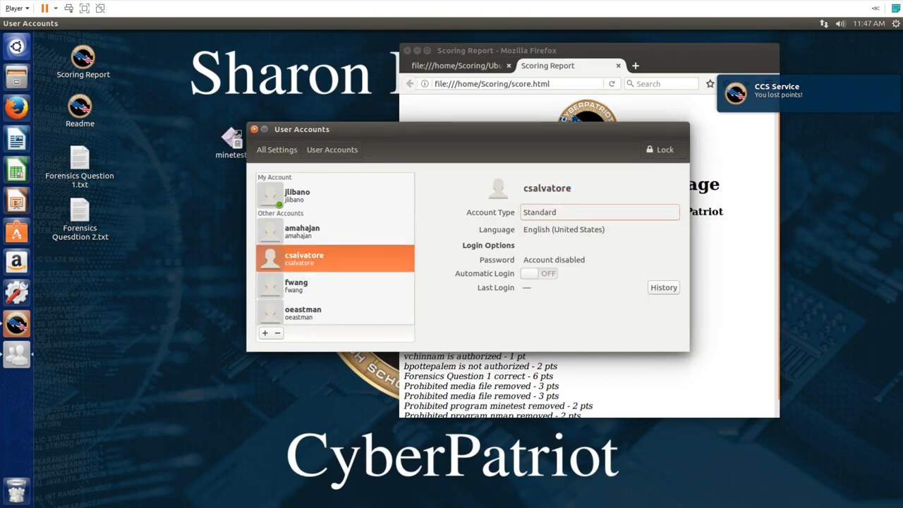
{"action": "right_click", "coordinate": [80, 219]}
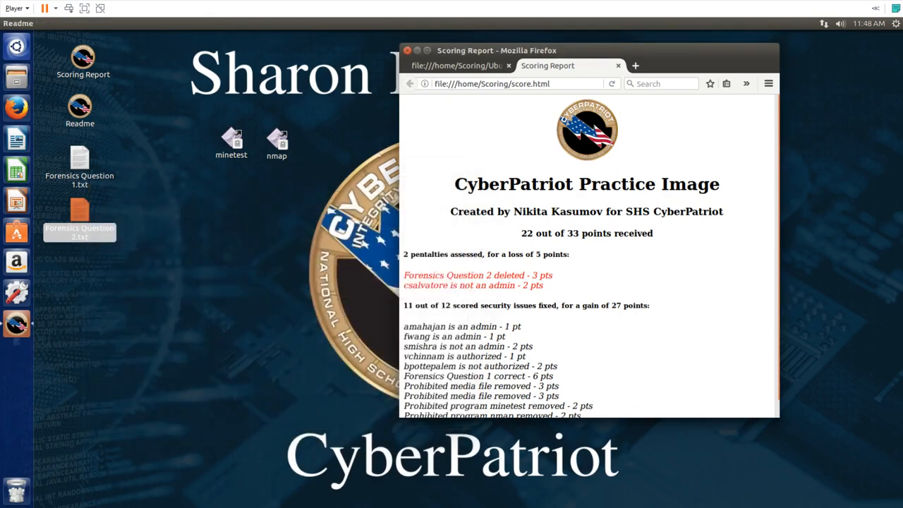
Reload the Scoring Report twice to show 31 of 33 points
{"action": "left_click", "coordinate": [611, 84]}
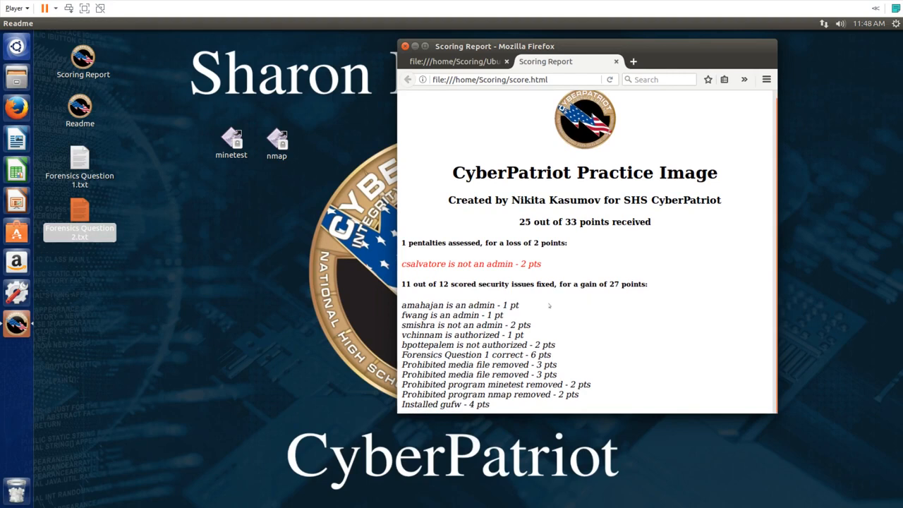
{"action": "mouse_move", "coordinate": [549, 306]}
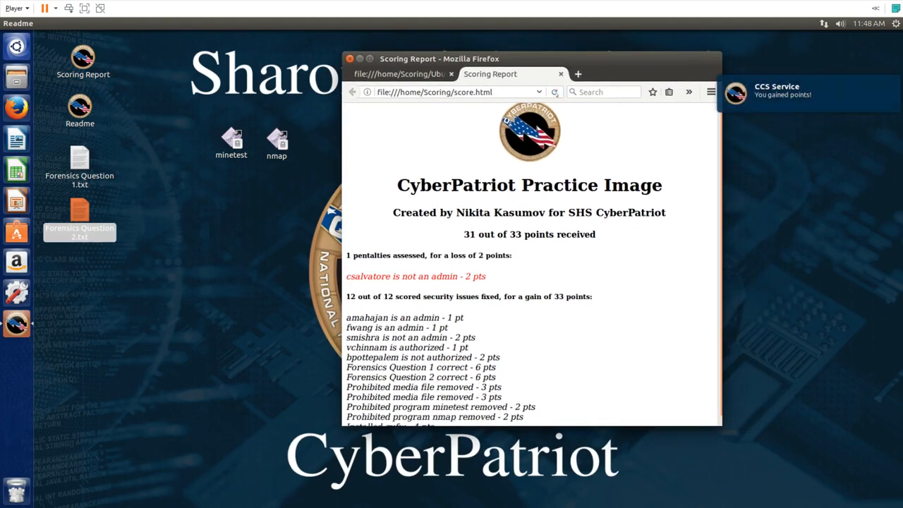
{"action": "left_click", "coordinate": [554, 92]}
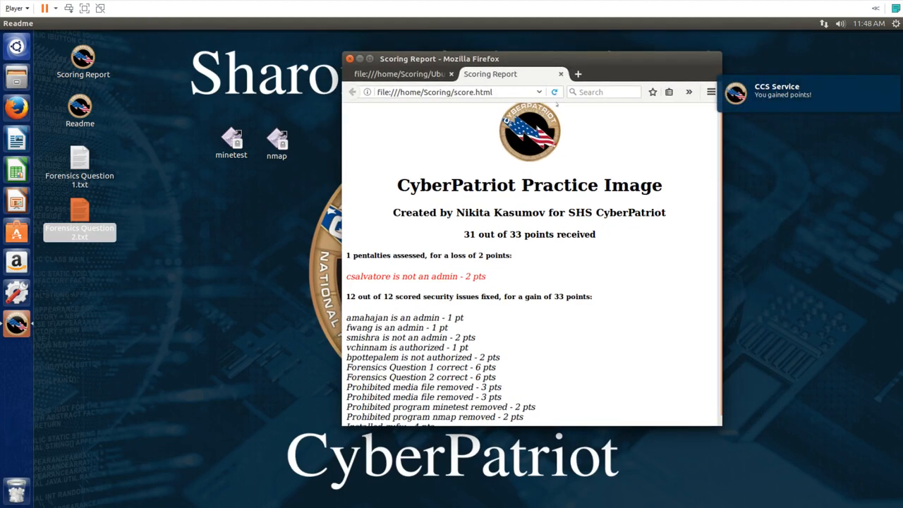